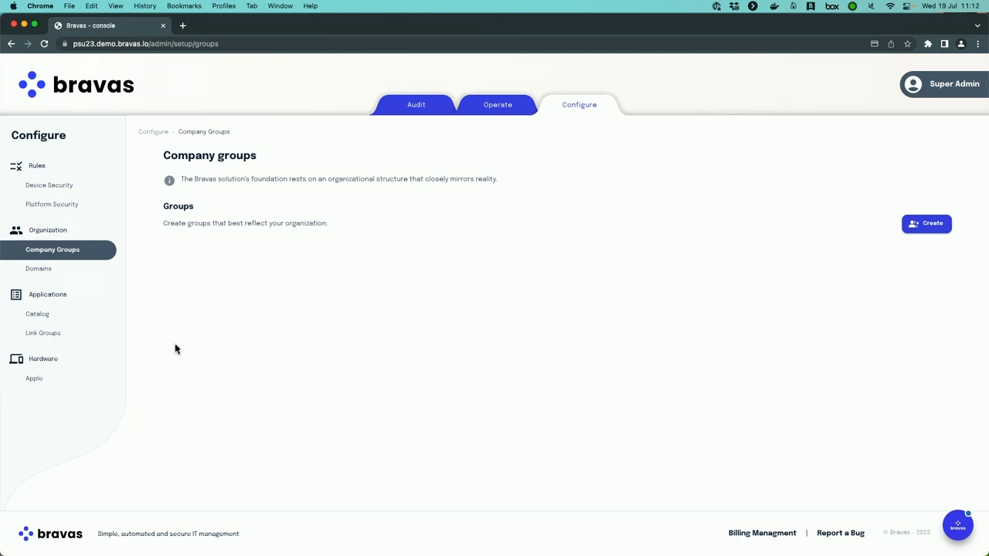
Step: Start the Apple Push Notification Service wizard from the Apple hardware settings
{"action": "left_click", "coordinate": [34, 377]}
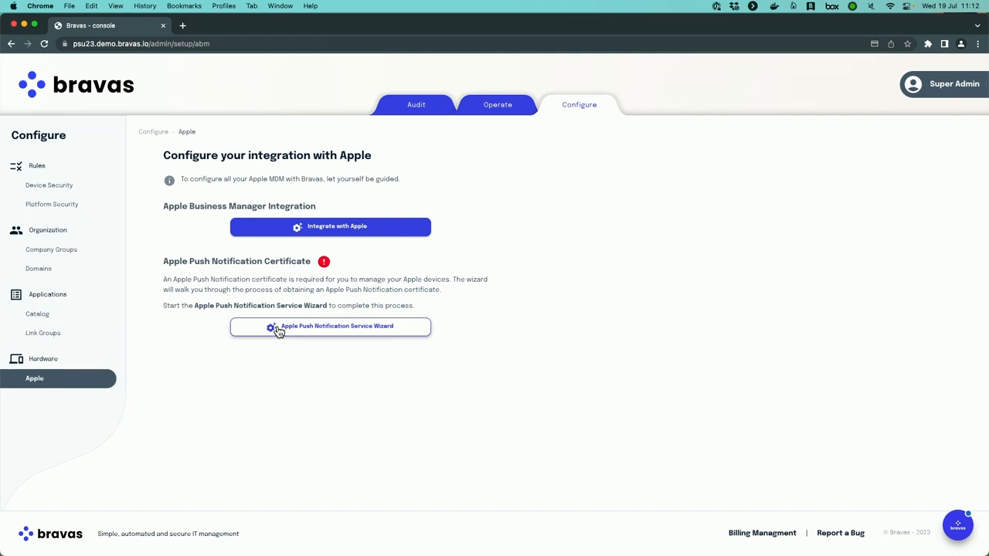
{"action": "left_click", "coordinate": [330, 326]}
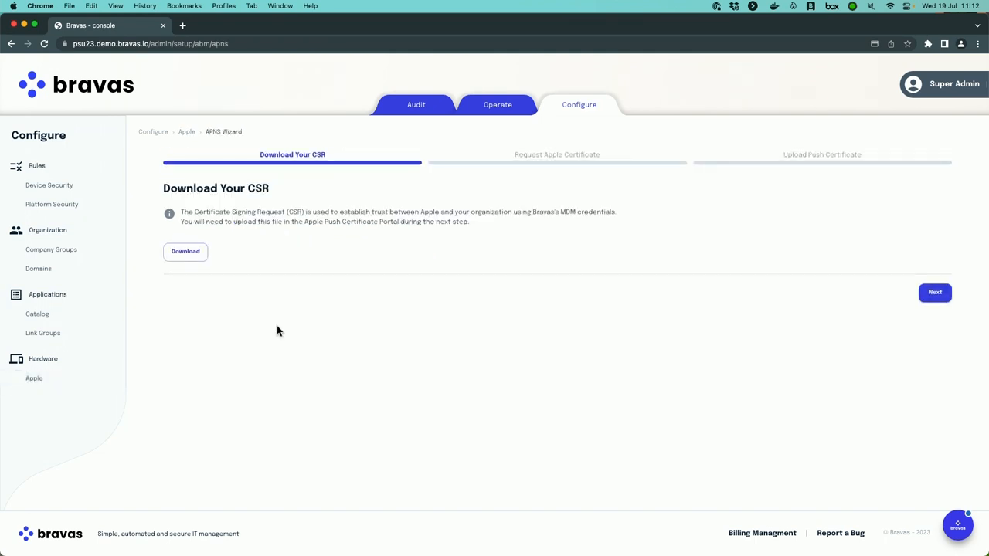
Step: Download the CSR file and begin creating a certificate in Apple's Push Certificates Portal
{"action": "left_click", "coordinate": [186, 250]}
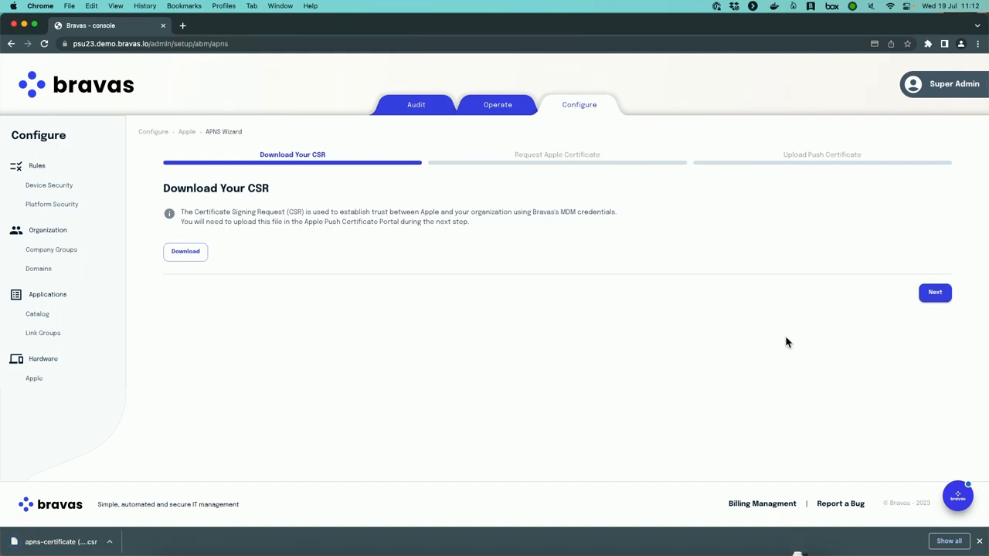
{"action": "left_click", "coordinate": [934, 292]}
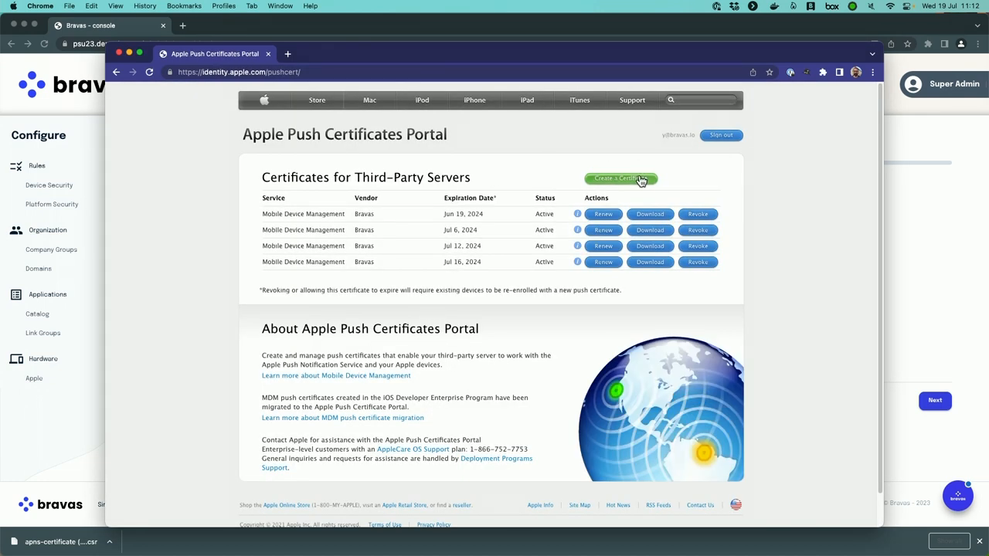
{"action": "left_click", "coordinate": [621, 179]}
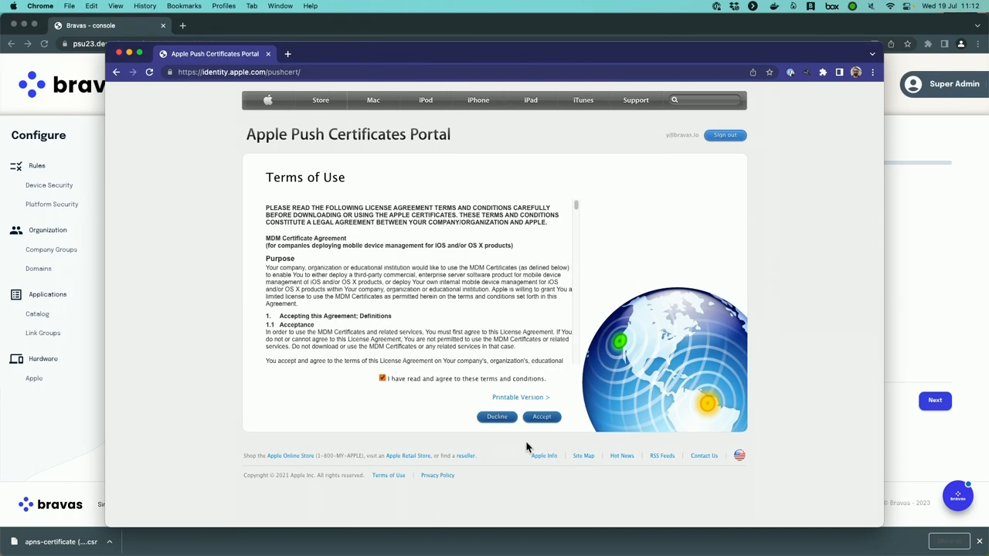
Step: Accept Apple's terms and upload apns-certificate (8).csr to create the psu23.demo.bravas.io push certificate
{"action": "left_click", "coordinate": [541, 417]}
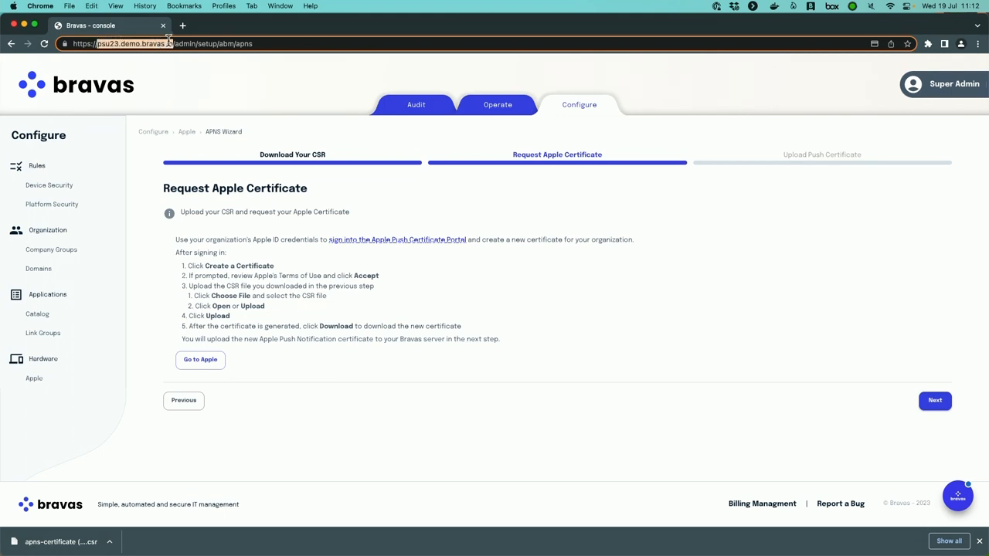
{"action": "left_click", "coordinate": [201, 359]}
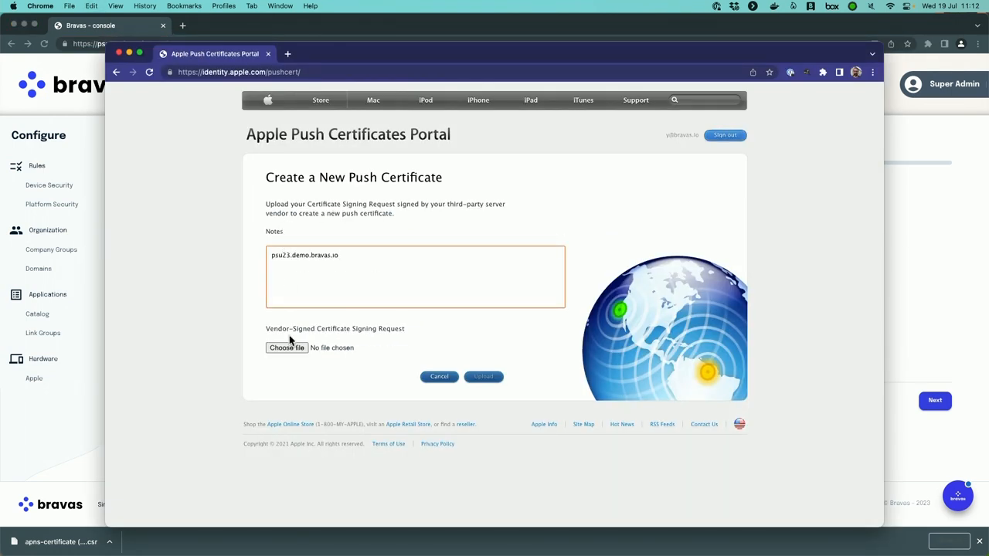
{"action": "left_click", "coordinate": [286, 346]}
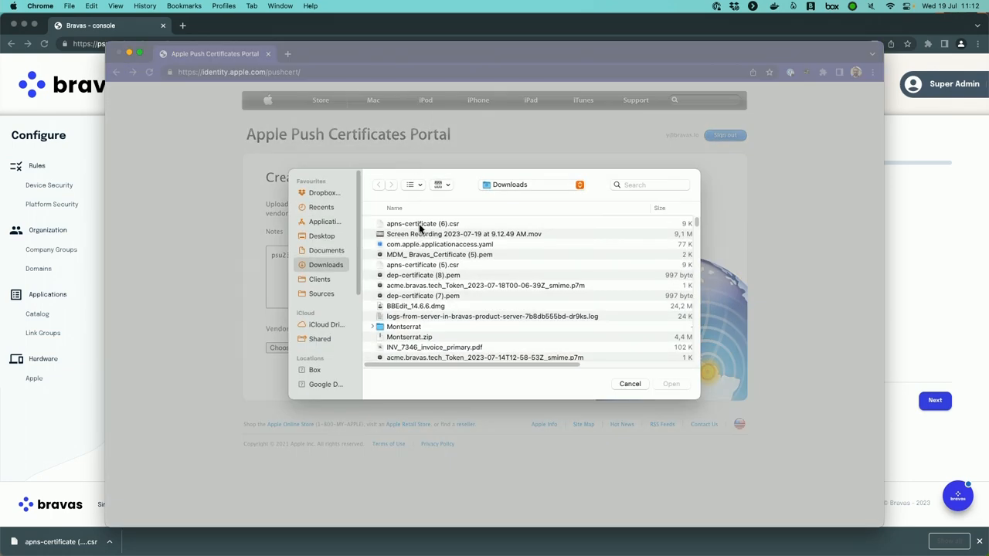
{"action": "left_click", "coordinate": [671, 383]}
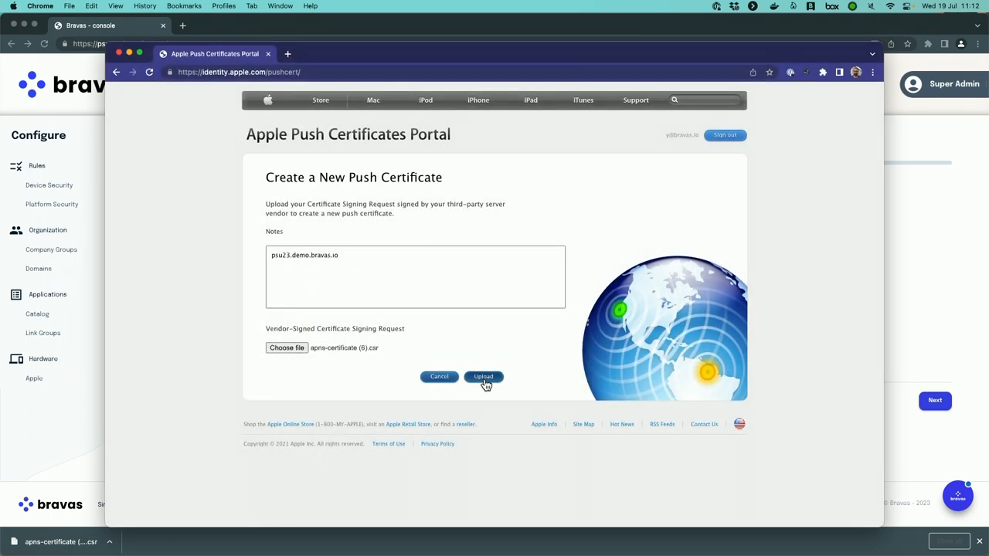
{"action": "left_click", "coordinate": [482, 377]}
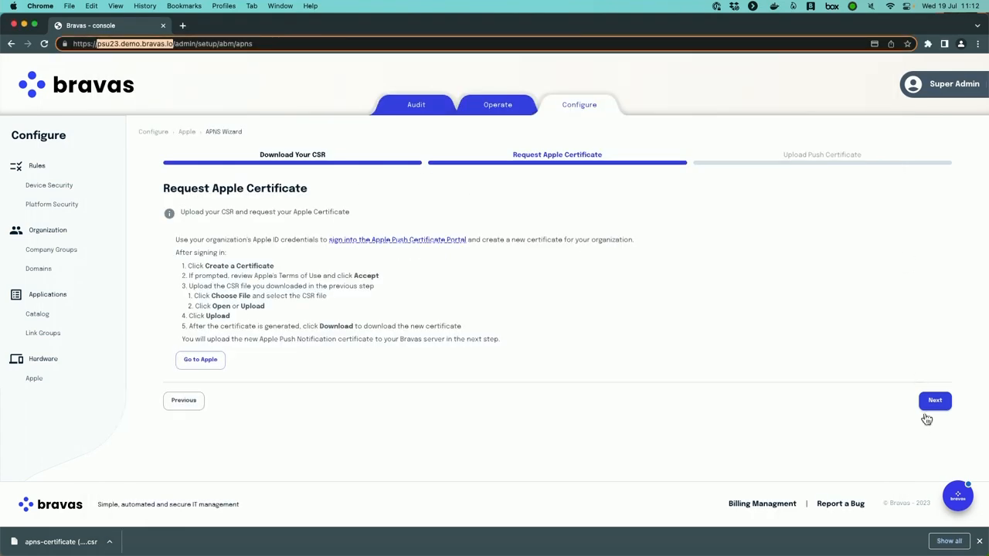
{"action": "left_click", "coordinate": [935, 400]}
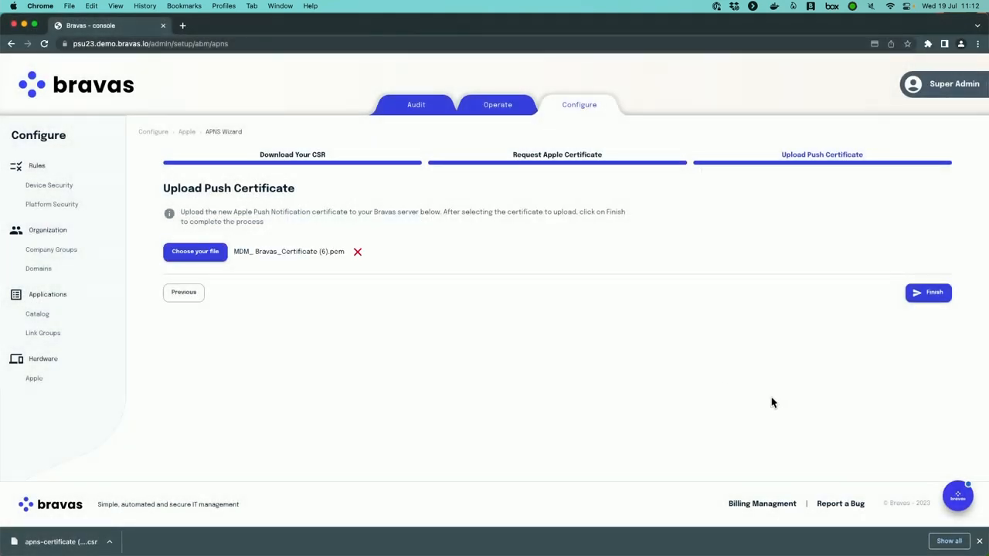
Step: Finish the push certificate configuration, dismiss the success message, and start Apple Business Manager integration
{"action": "left_click", "coordinate": [928, 293]}
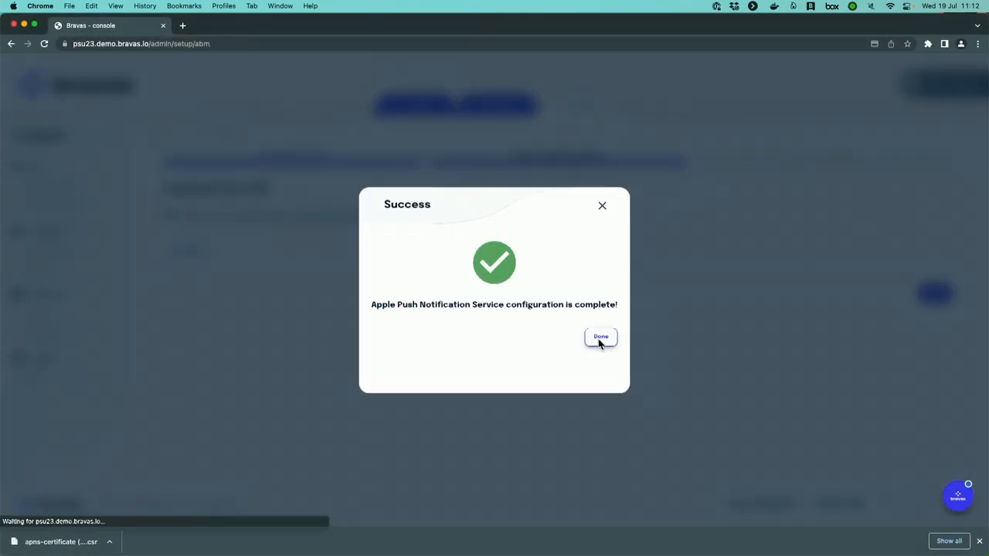
{"action": "left_click", "coordinate": [600, 337]}
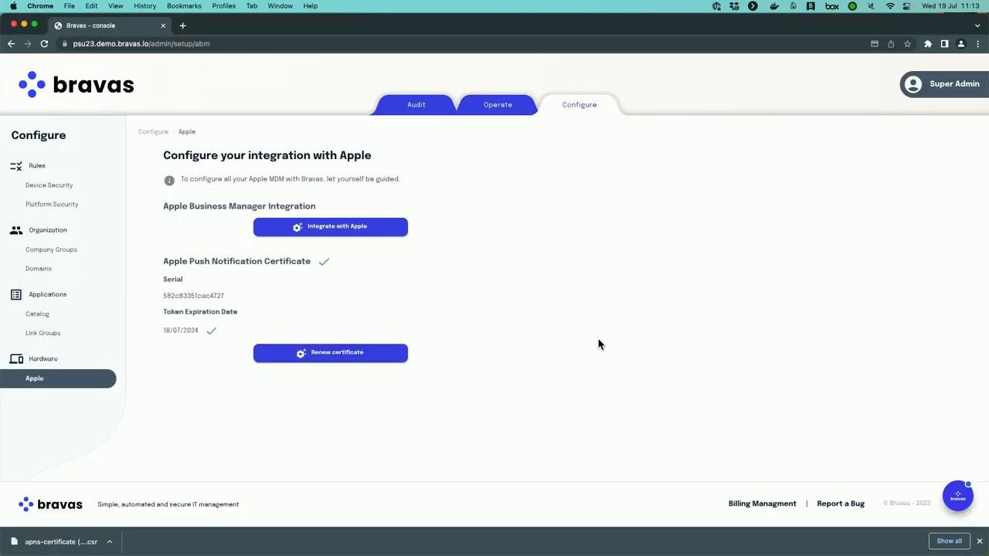
{"action": "left_click", "coordinate": [331, 226]}
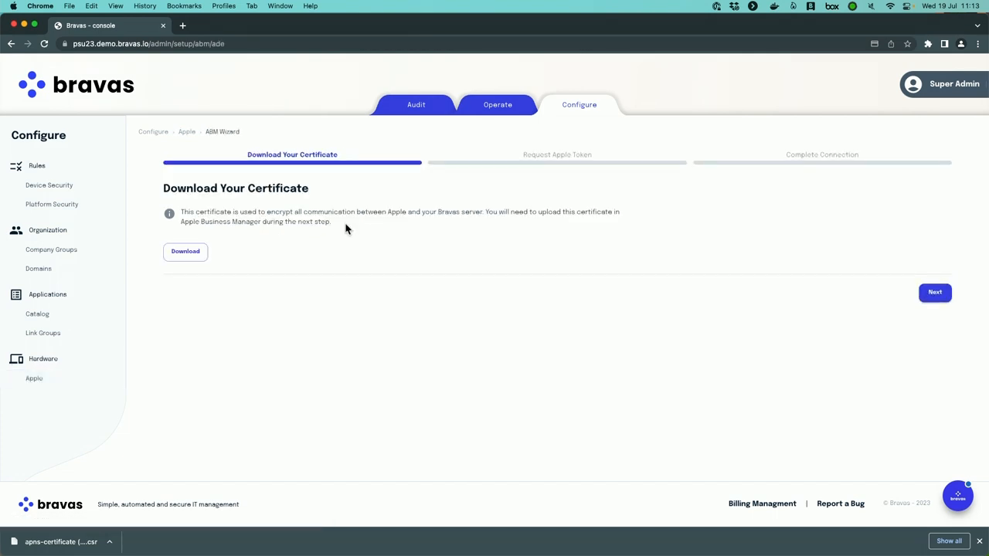
Step: Download the Bravas ABM server certificate and go to Apple Business Manager for the token
{"action": "left_click", "coordinate": [185, 250]}
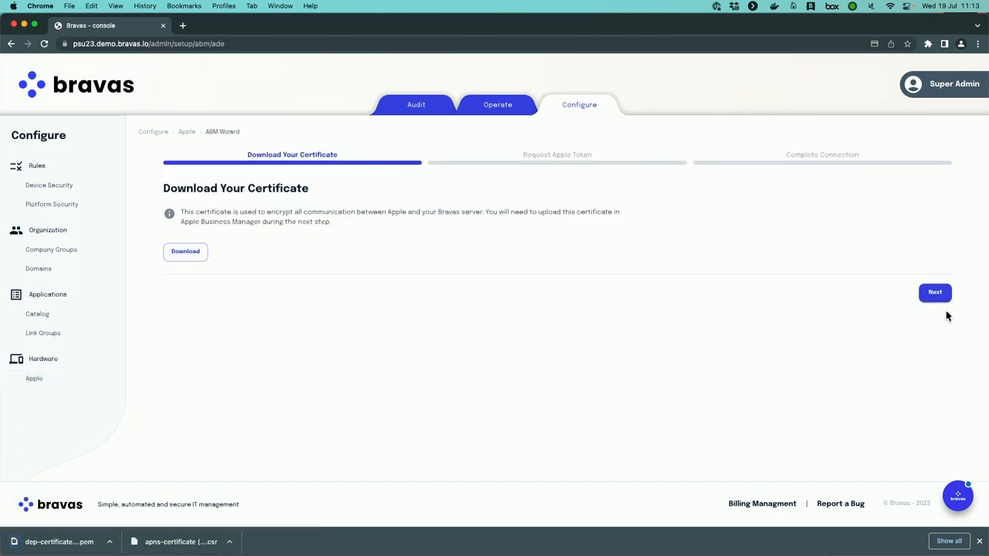
{"action": "left_click", "coordinate": [935, 292]}
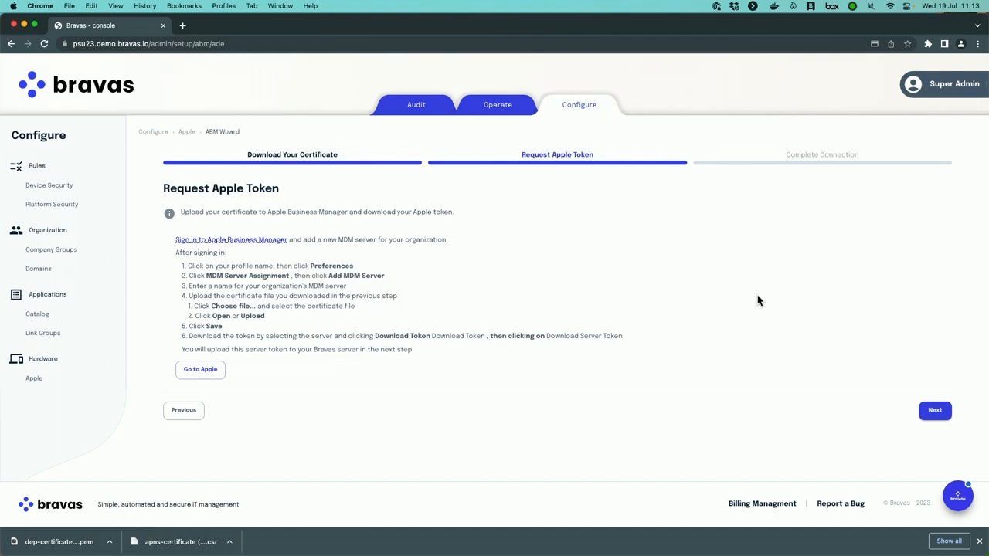
{"action": "left_click", "coordinate": [201, 369]}
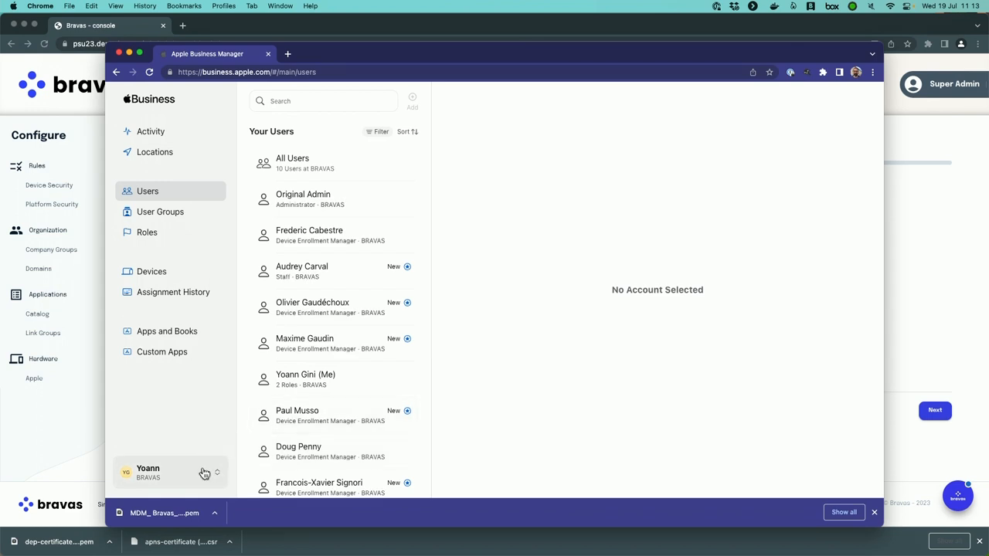
Step: Add MDM server psu23.demo.bravas.io with the Bravas .pem public key and download its server token
{"action": "left_click", "coordinate": [148, 473]}
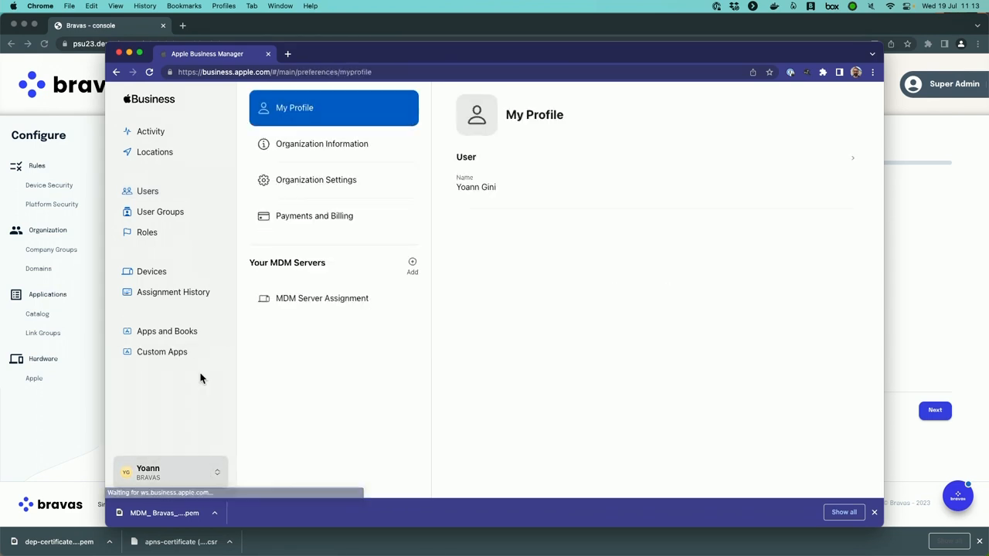
{"action": "left_click", "coordinate": [321, 299]}
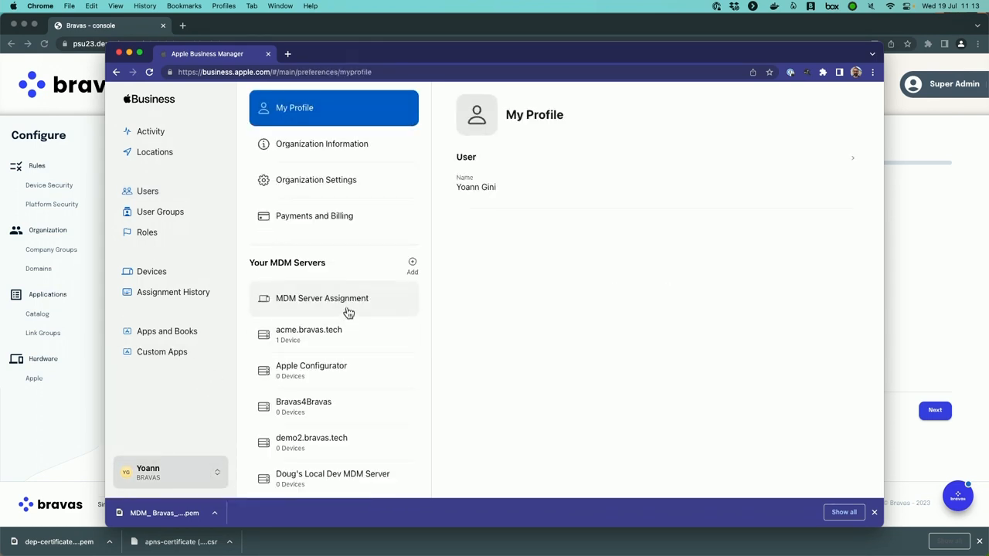
{"action": "left_click", "coordinate": [413, 261]}
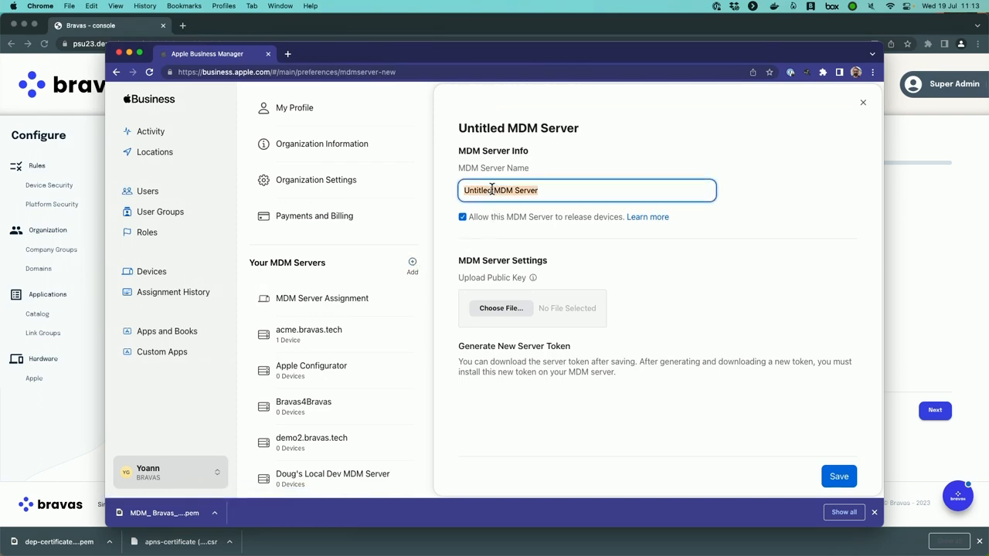
{"action": "left_click", "coordinate": [501, 308]}
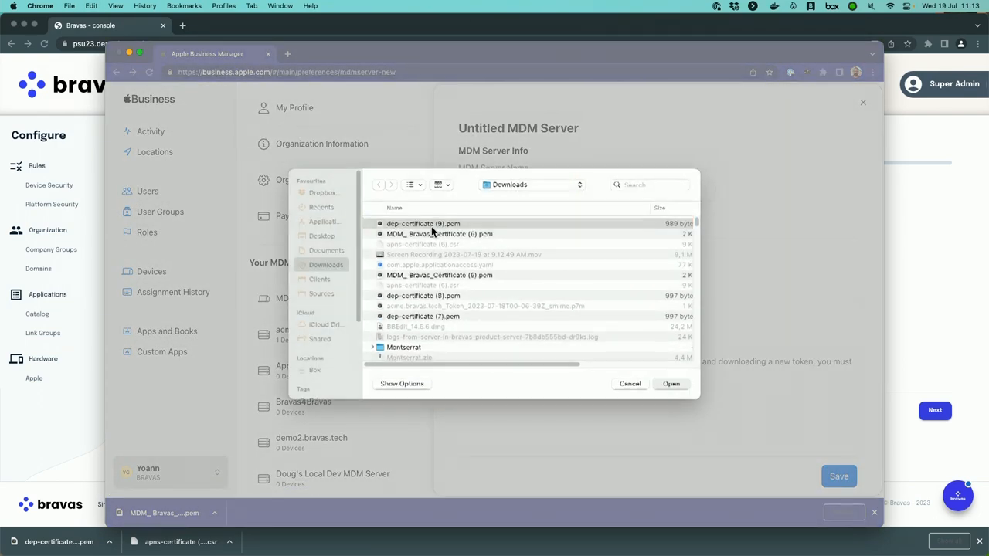
{"action": "left_click", "coordinate": [671, 384]}
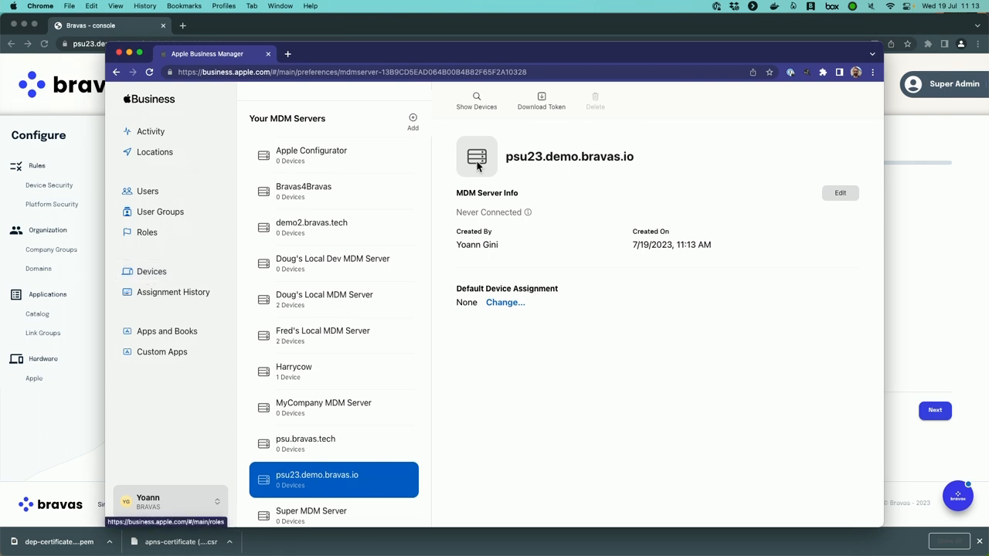
{"action": "left_click", "coordinate": [541, 95]}
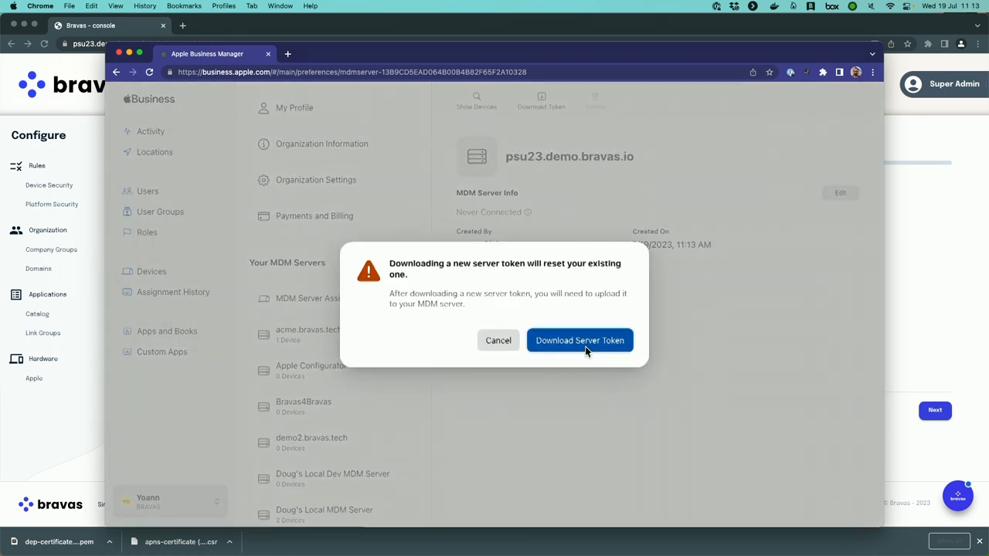
{"action": "left_click", "coordinate": [580, 340]}
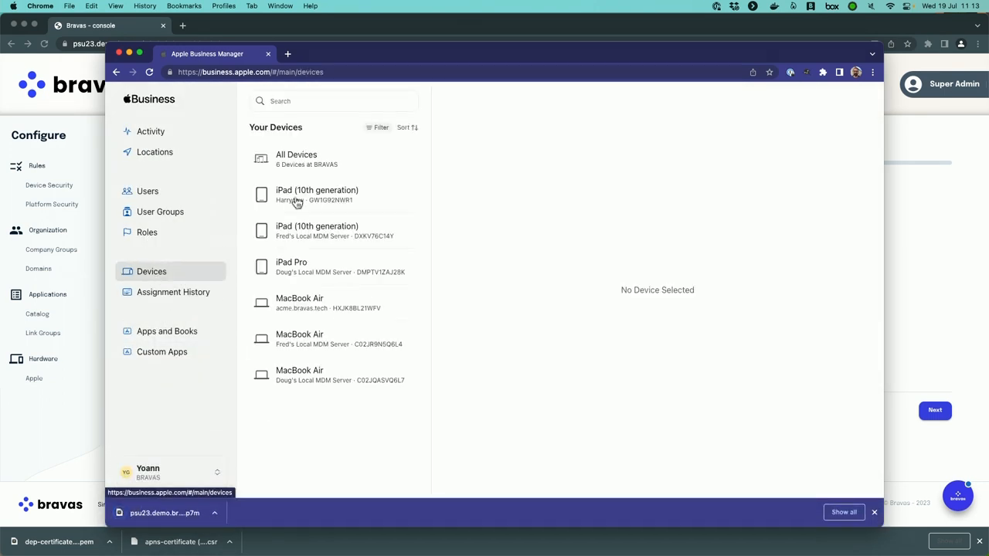
Step: Reassign the MacBook Air from acme.bravas.tech to the new MDM server and confirm
{"action": "left_click", "coordinate": [332, 302]}
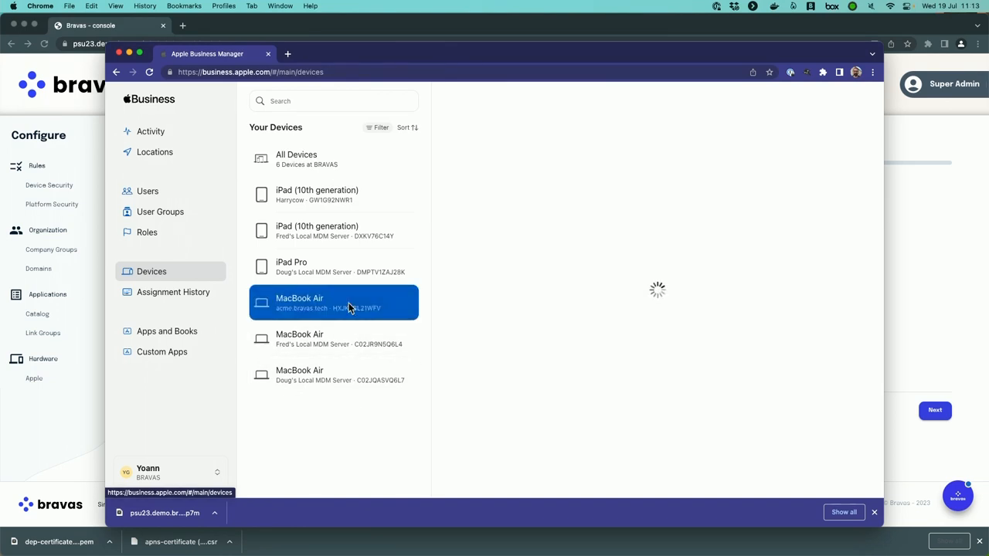
{"action": "left_click", "coordinate": [479, 102]}
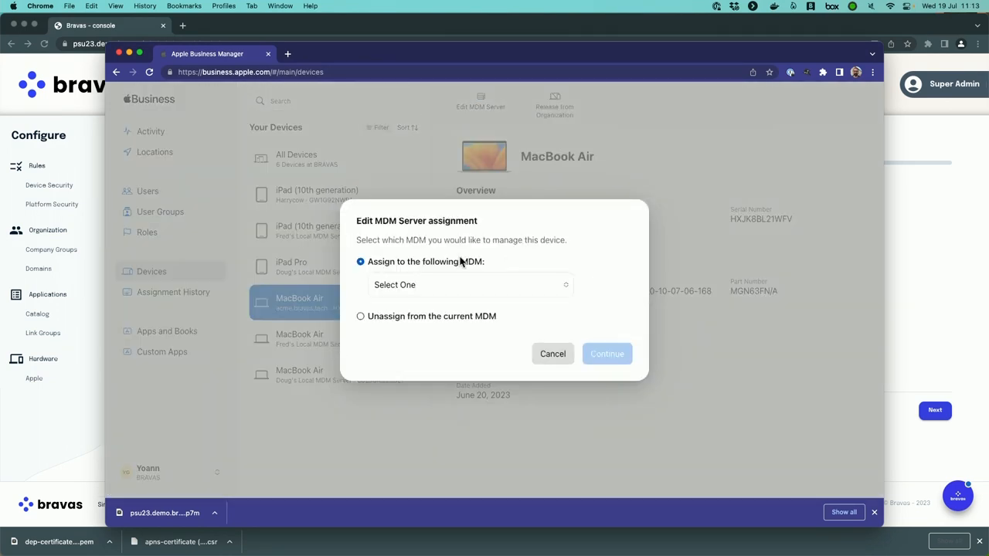
{"action": "left_click", "coordinate": [467, 284]}
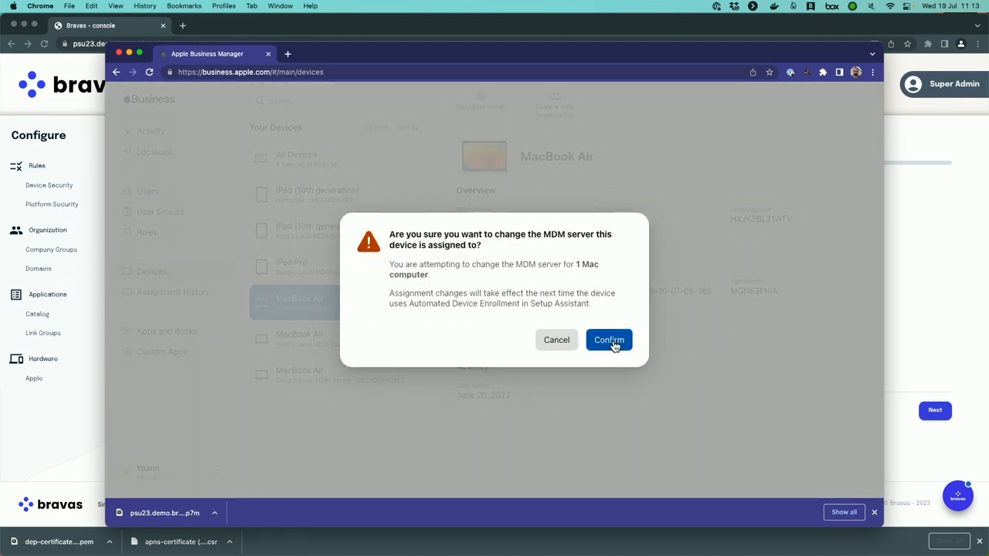
{"action": "left_click", "coordinate": [609, 340]}
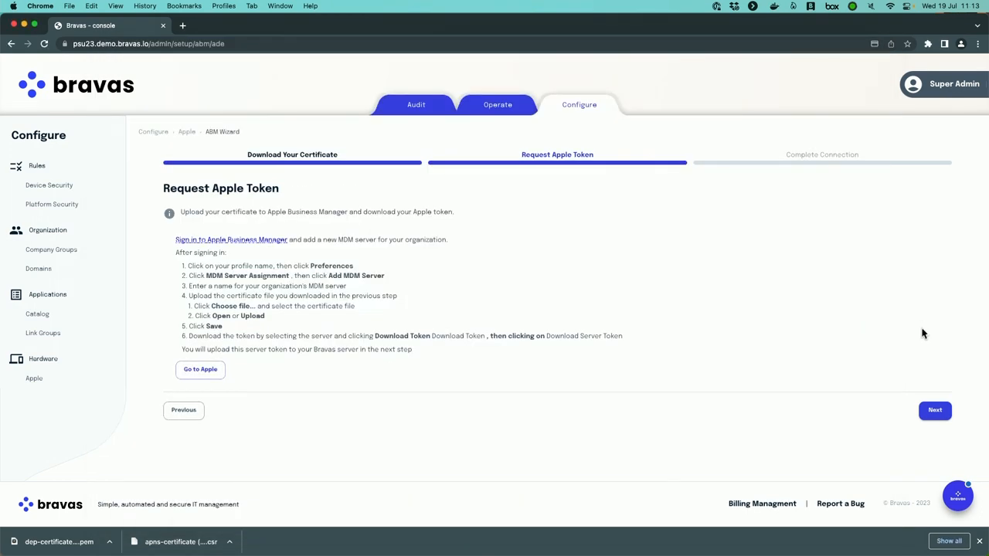
Step: Upload the downloaded Apple token .p7m file and finish the Apple Business Manager connection
{"action": "left_click", "coordinate": [936, 410]}
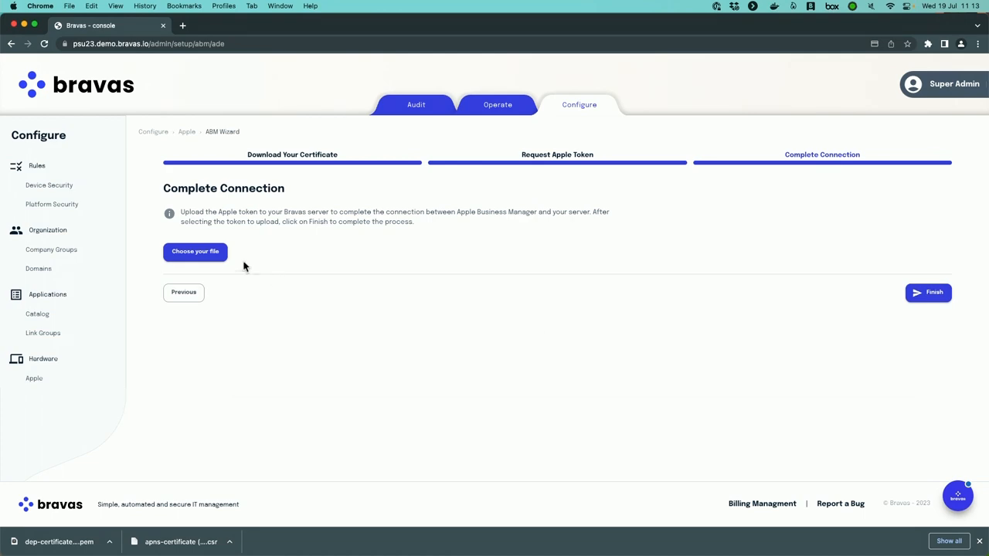
{"action": "left_click", "coordinate": [195, 251]}
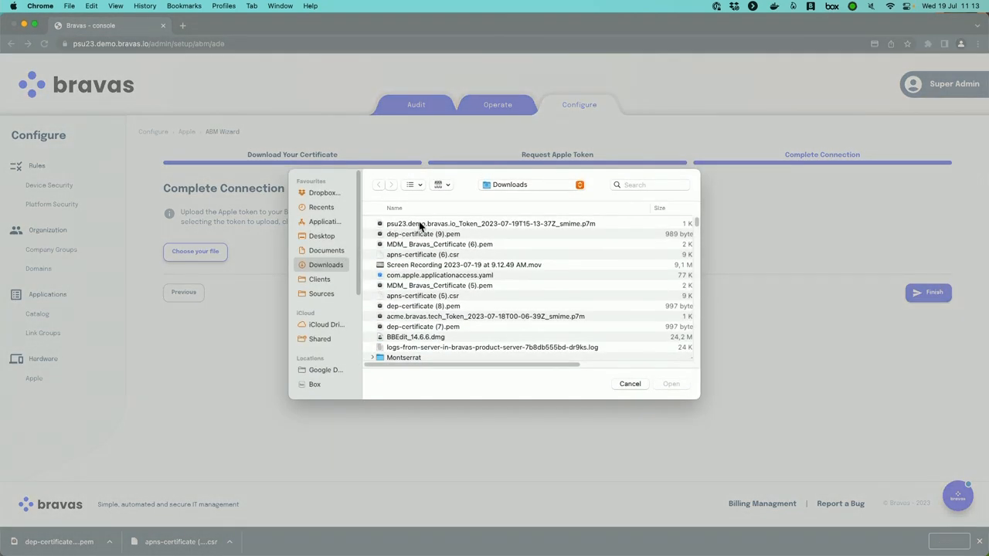
{"action": "left_click", "coordinate": [631, 383]}
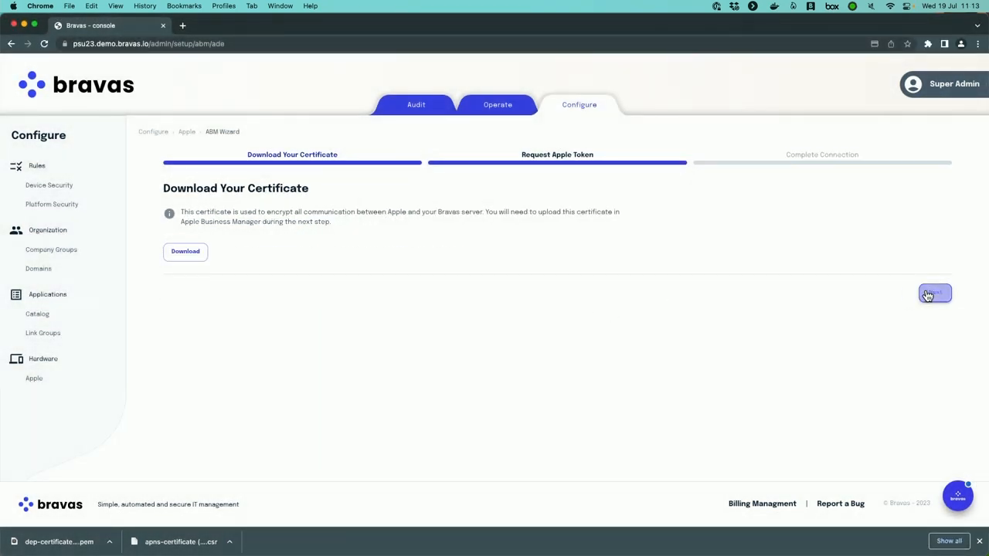
{"action": "left_click", "coordinate": [933, 294]}
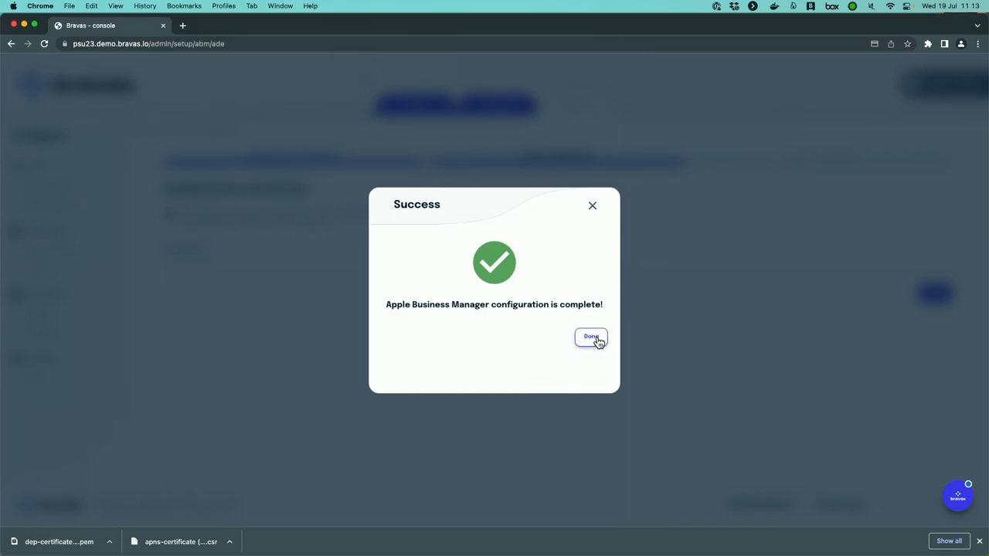
{"action": "left_click", "coordinate": [591, 337]}
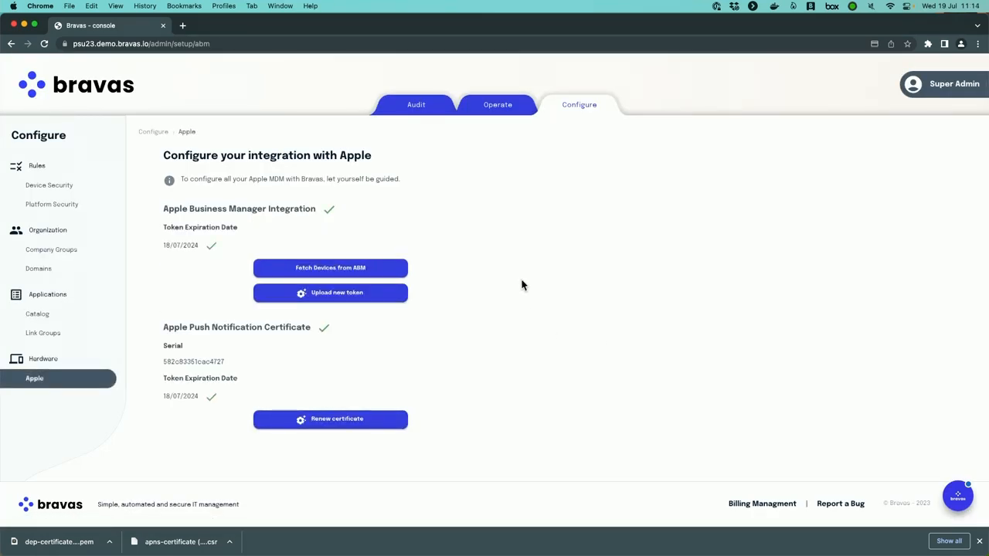
Step: Check the MacBook Air in the IT Fleet inventory, then go to the User Directory
{"action": "left_click", "coordinate": [497, 105]}
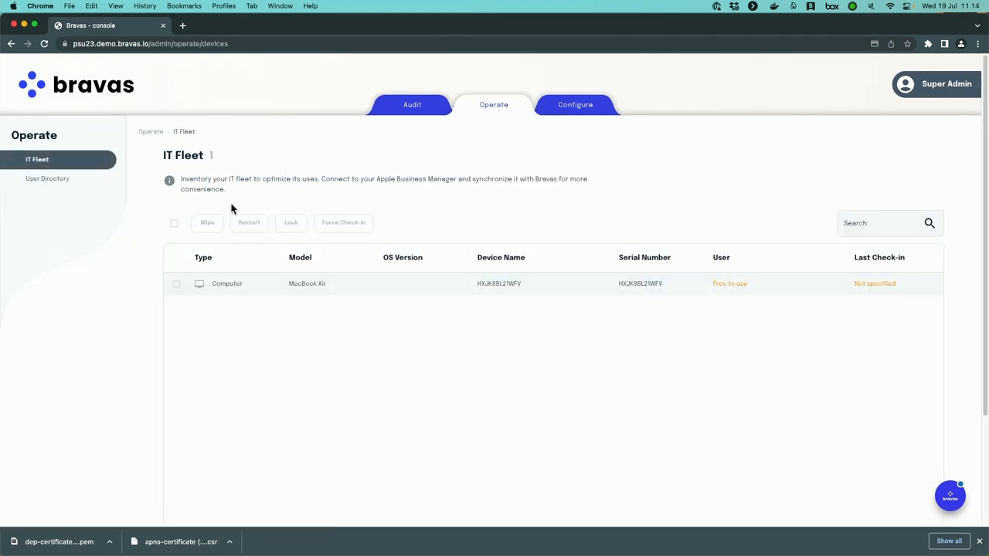
{"action": "mouse_move", "coordinate": [445, 303]}
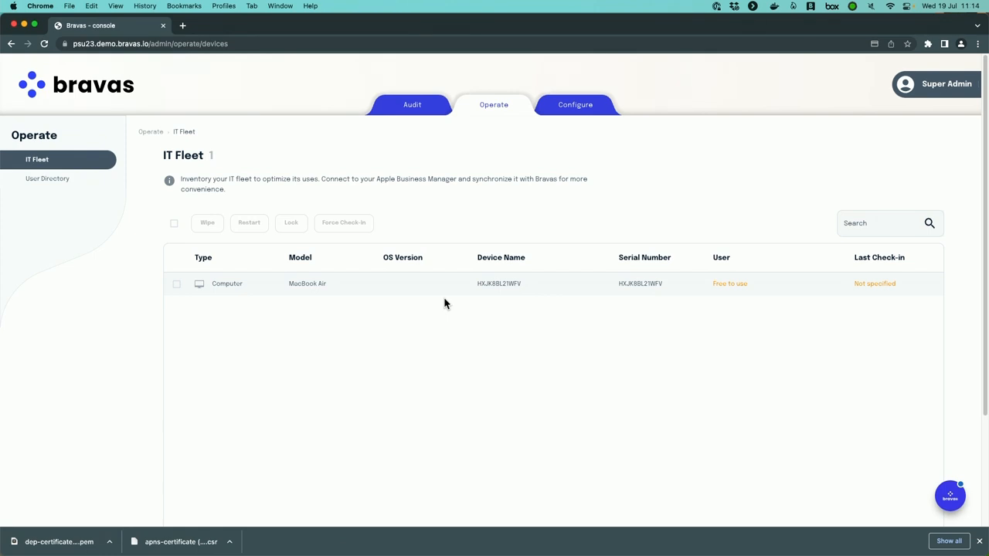
{"action": "left_click", "coordinate": [47, 179]}
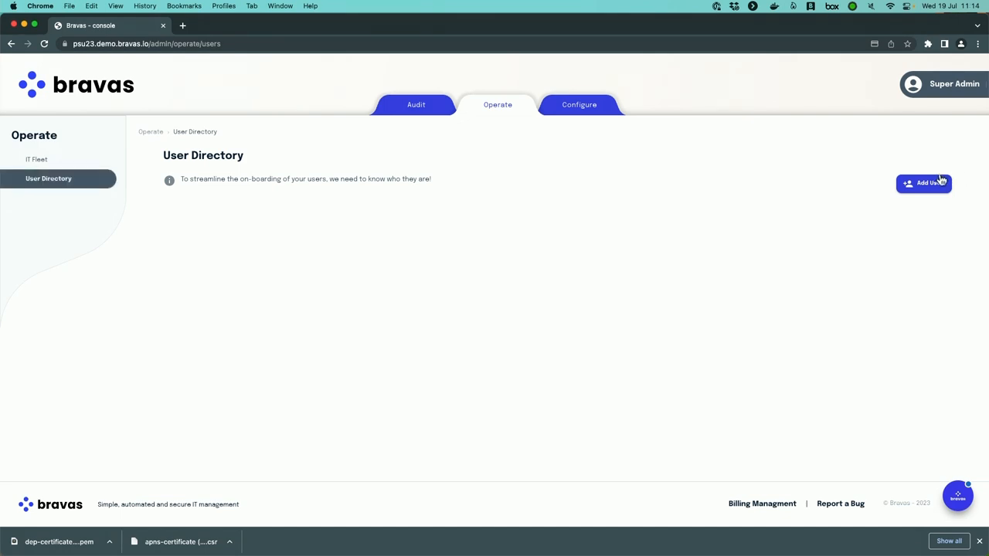
{"action": "left_click", "coordinate": [925, 183]}
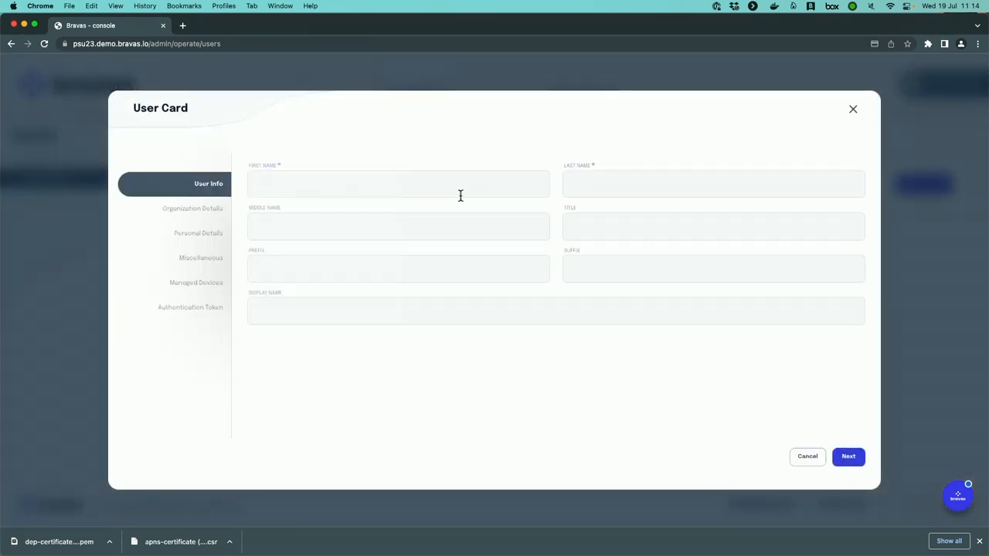
{"action": "type", "text": "Yoann"}
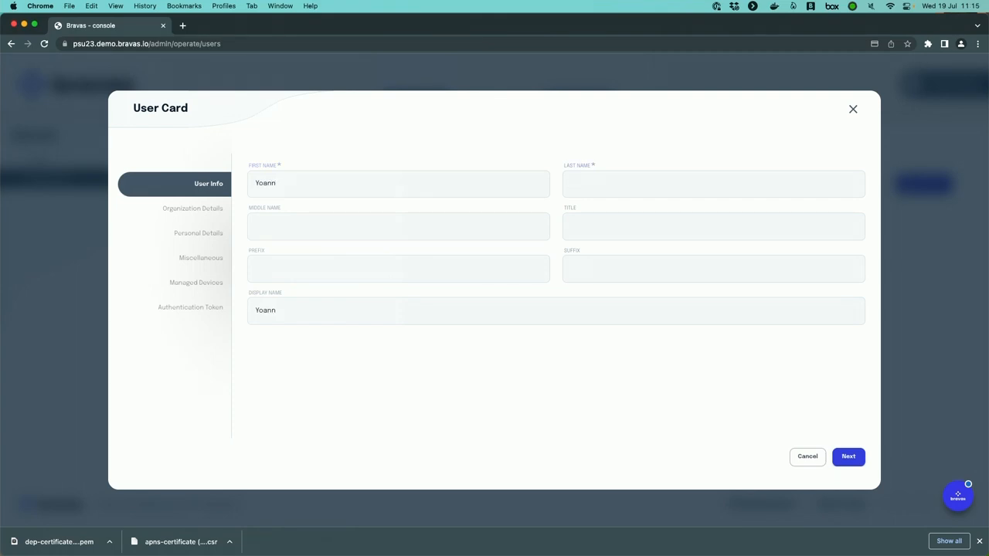
{"action": "type", "text": "Gini"}
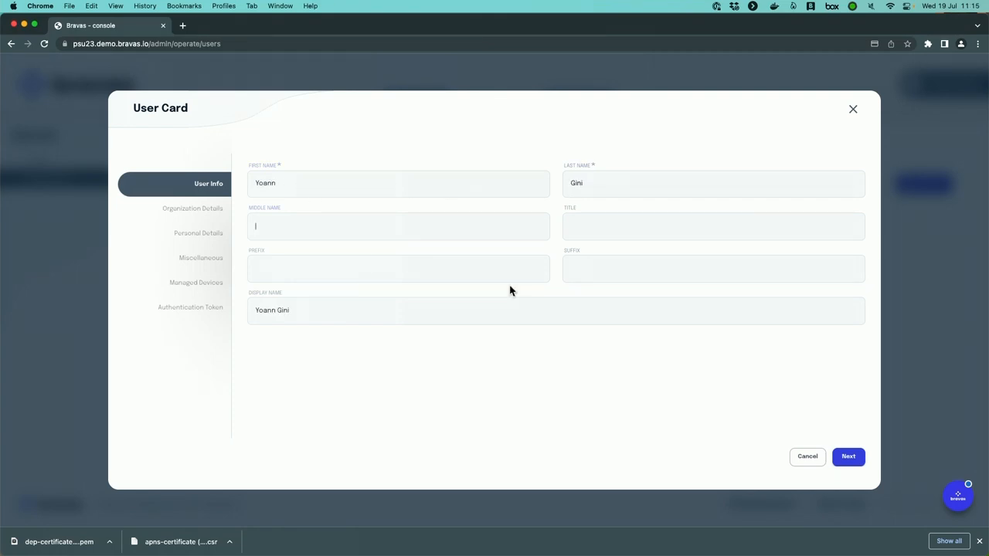
{"action": "left_click", "coordinate": [192, 207]}
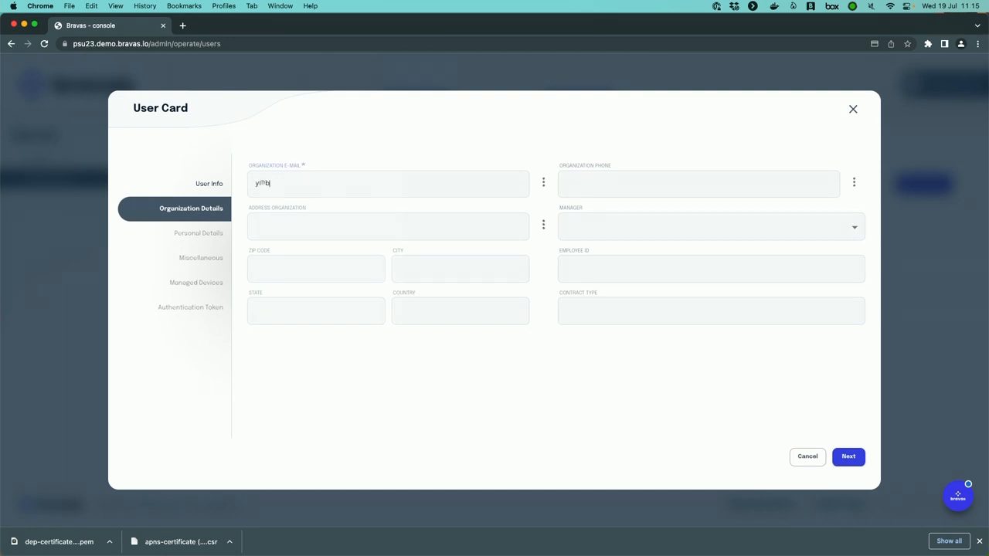
{"action": "type", "text": "bravas.io"}
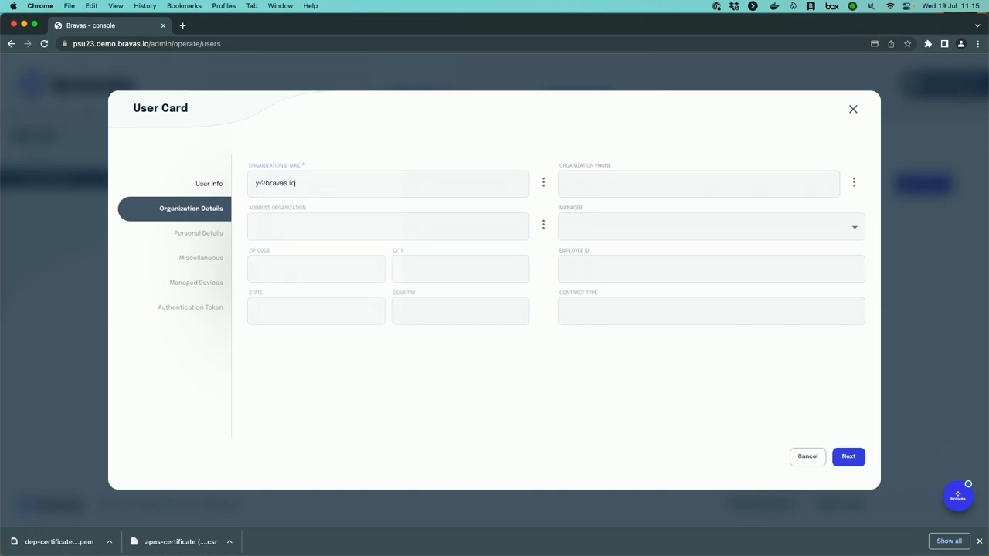
{"action": "left_click", "coordinate": [849, 456]}
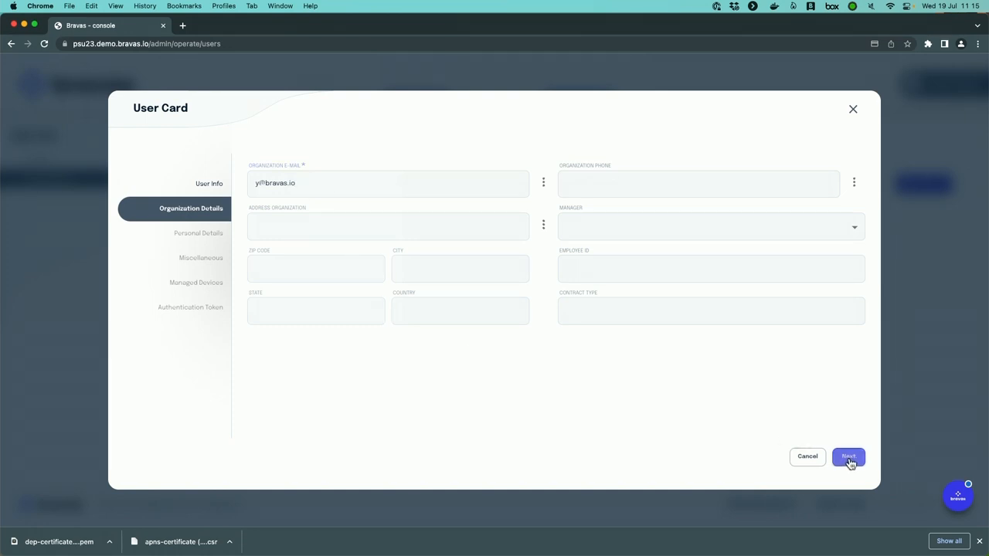
{"action": "left_click", "coordinate": [847, 456]}
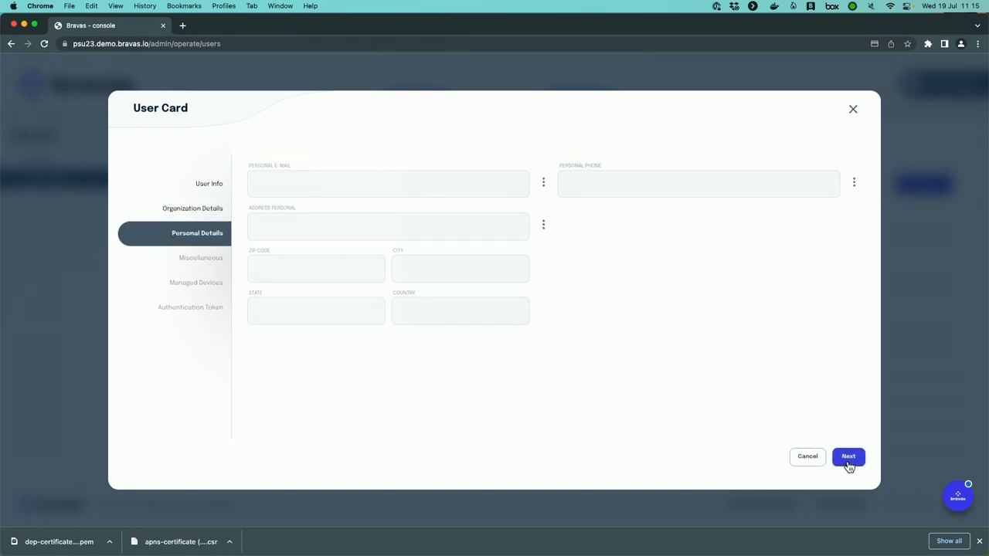
{"action": "left_click", "coordinate": [846, 456]}
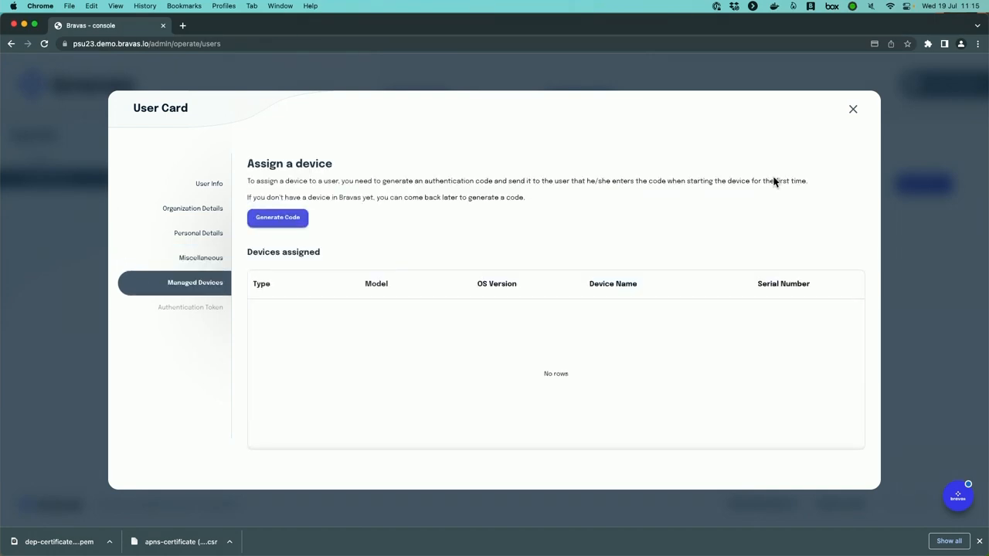
{"action": "mouse_move", "coordinate": [408, 232]}
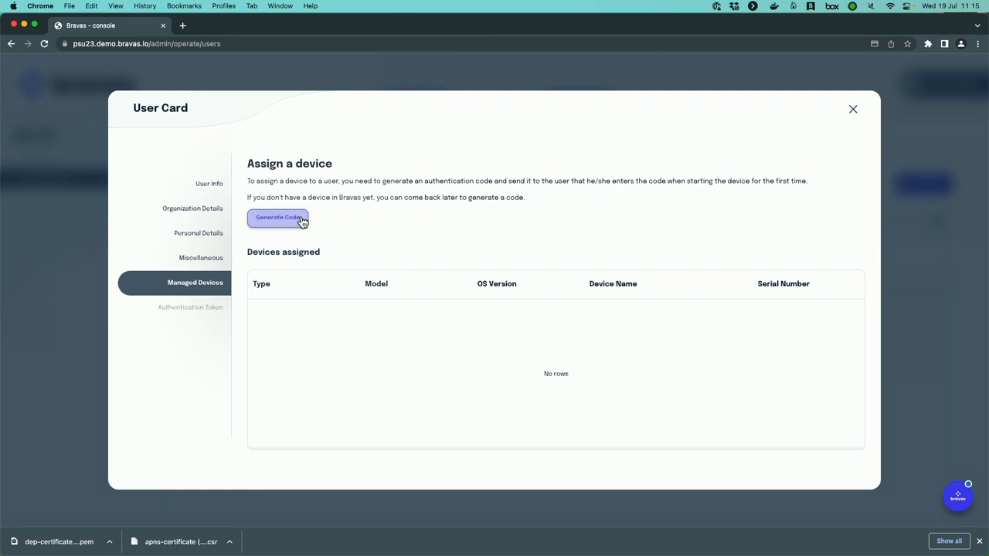
{"action": "left_click", "coordinate": [278, 217]}
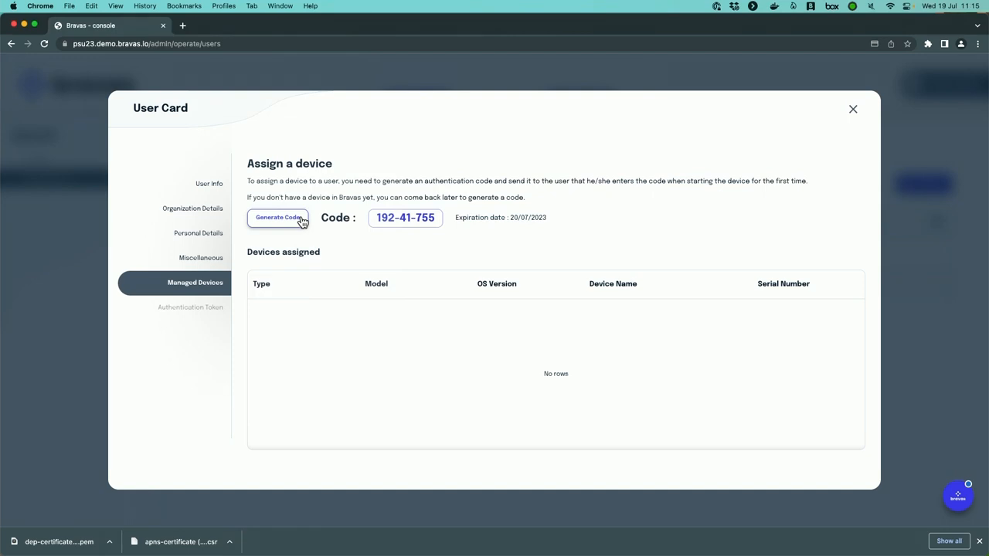
{"action": "mouse_move", "coordinate": [383, 153]}
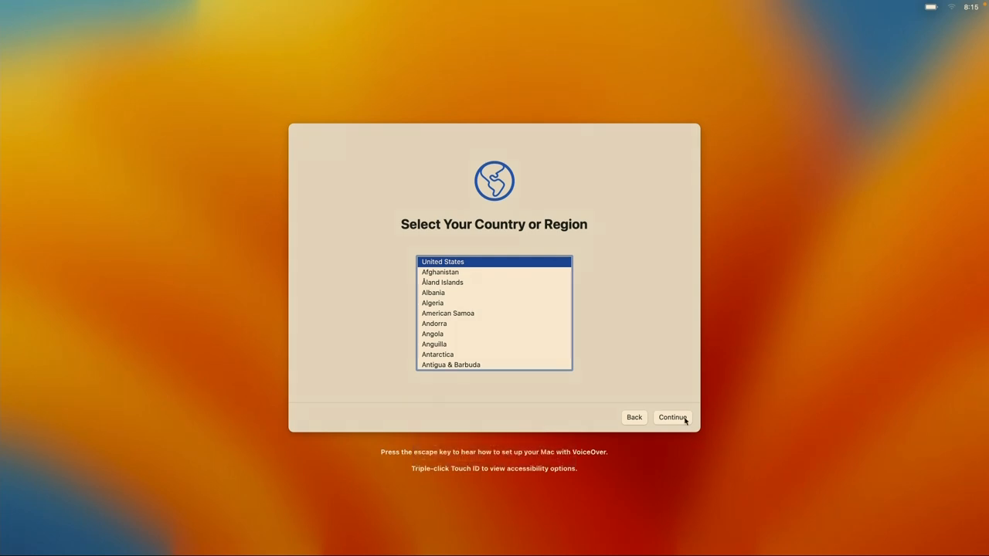
Step: Accept United States, skip accessibility, choose the local Ethernet network and keep the suggested languages
{"action": "left_click", "coordinate": [671, 417]}
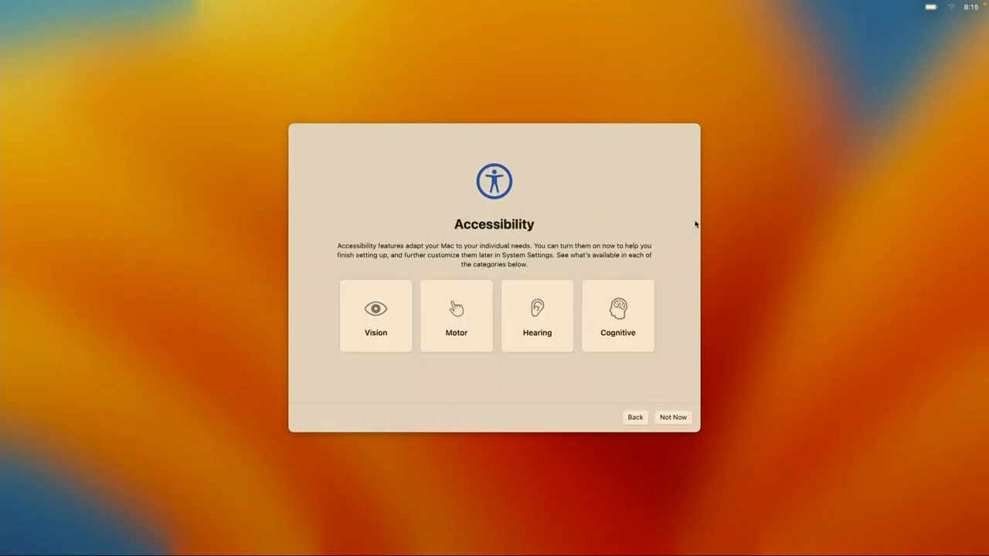
{"action": "left_click", "coordinate": [671, 418]}
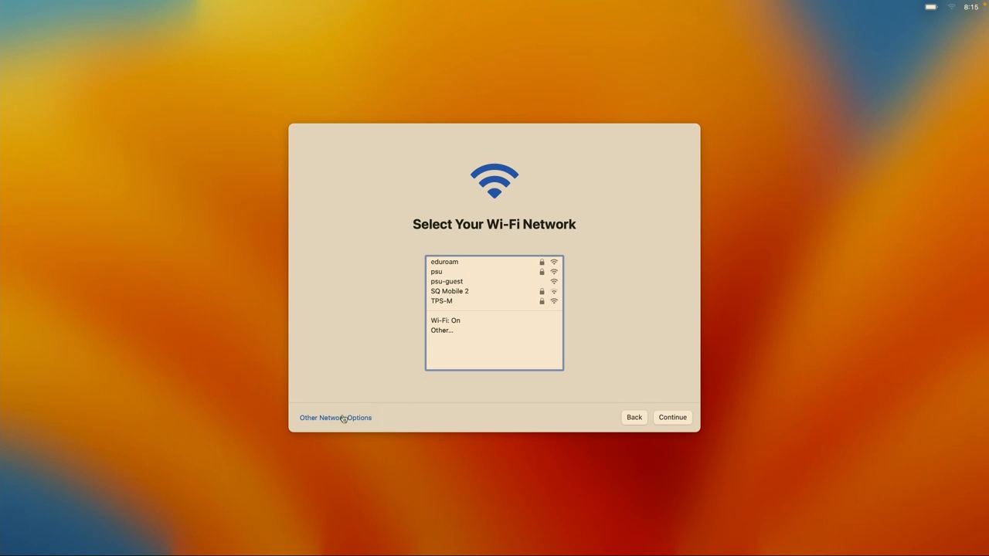
{"action": "left_click", "coordinate": [335, 417]}
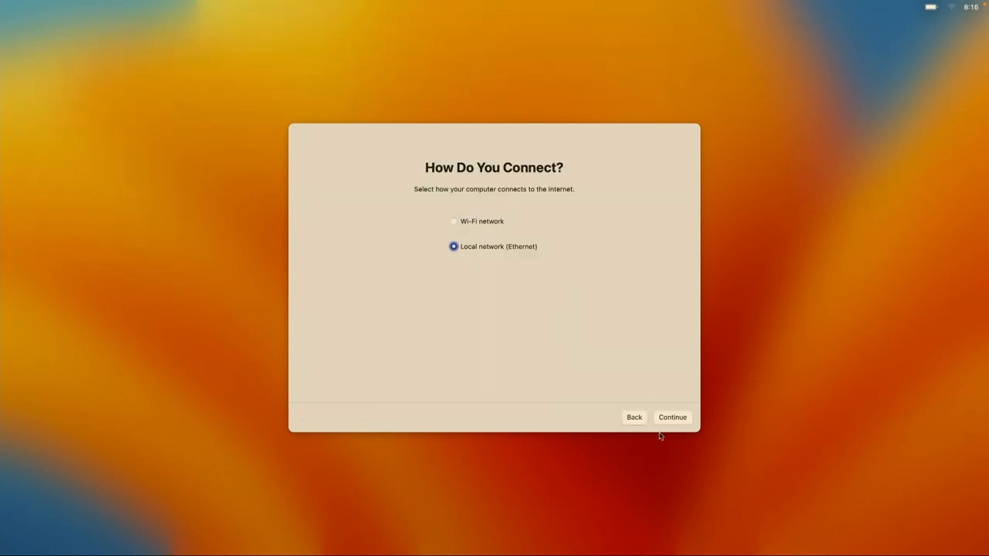
{"action": "left_click", "coordinate": [670, 418]}
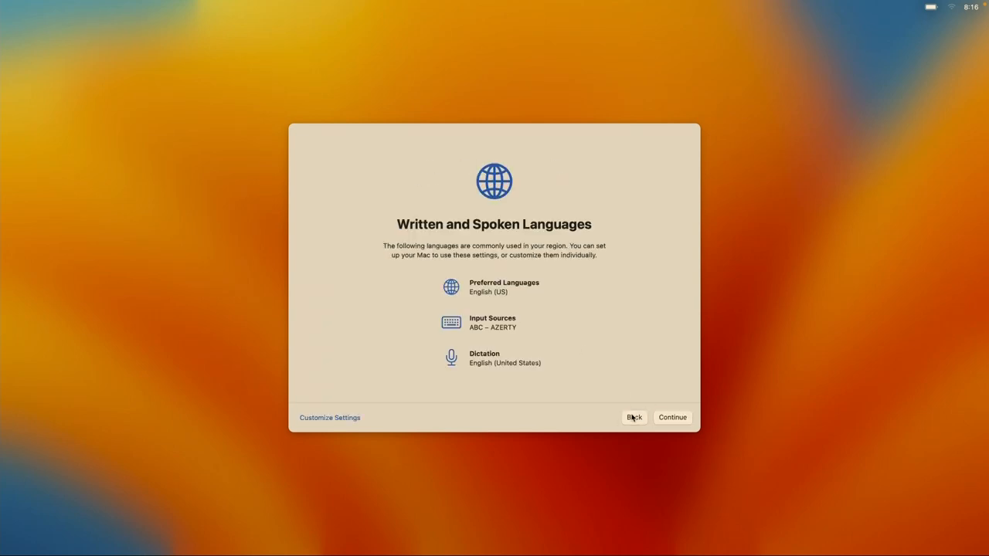
{"action": "left_click", "coordinate": [671, 418]}
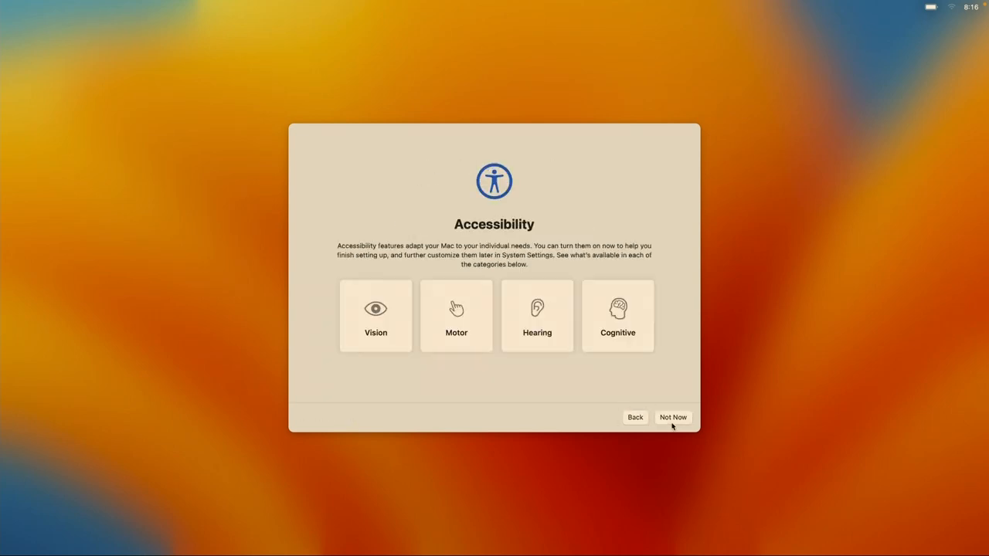
{"action": "mouse_move", "coordinate": [671, 422]}
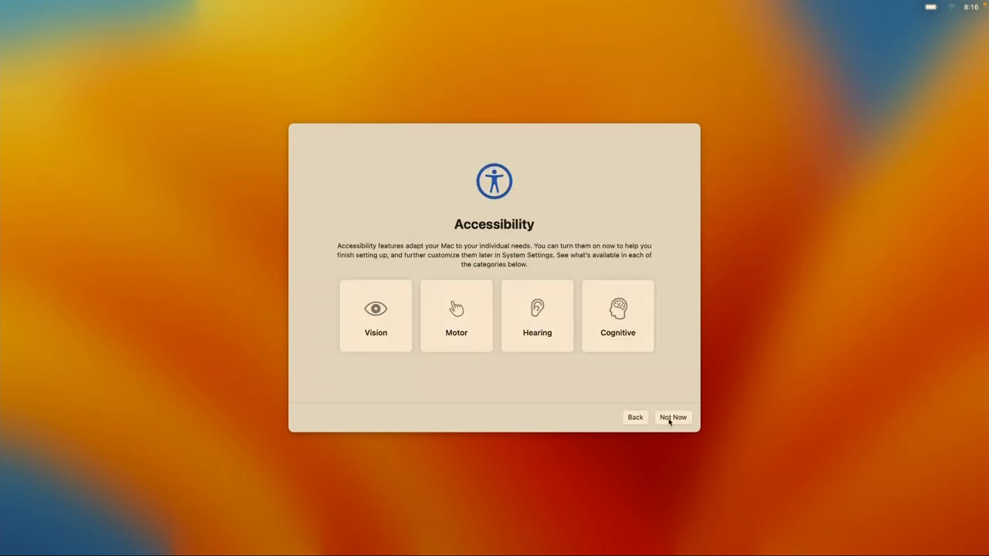
{"action": "left_click", "coordinate": [671, 417]}
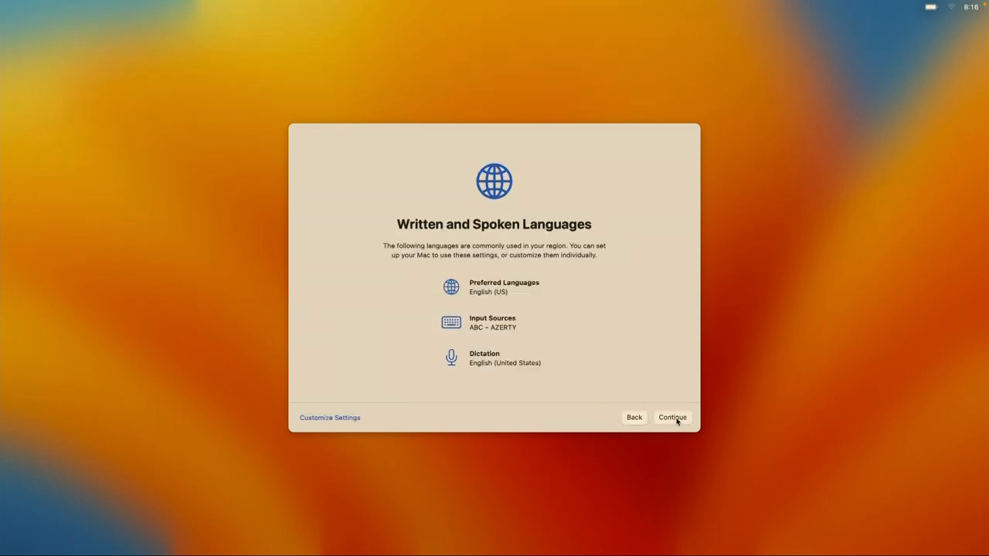
{"action": "left_click", "coordinate": [671, 418]}
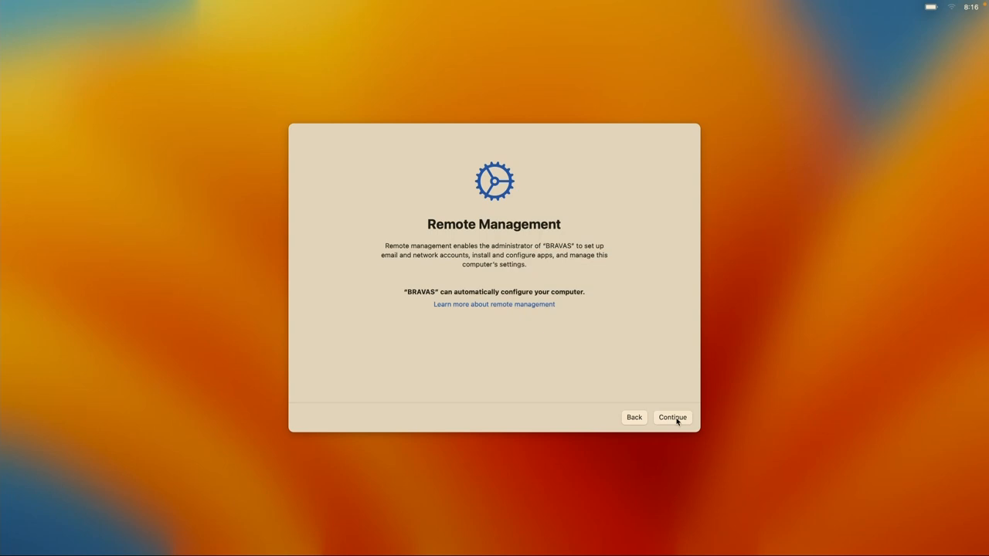
{"action": "left_click", "coordinate": [670, 417]}
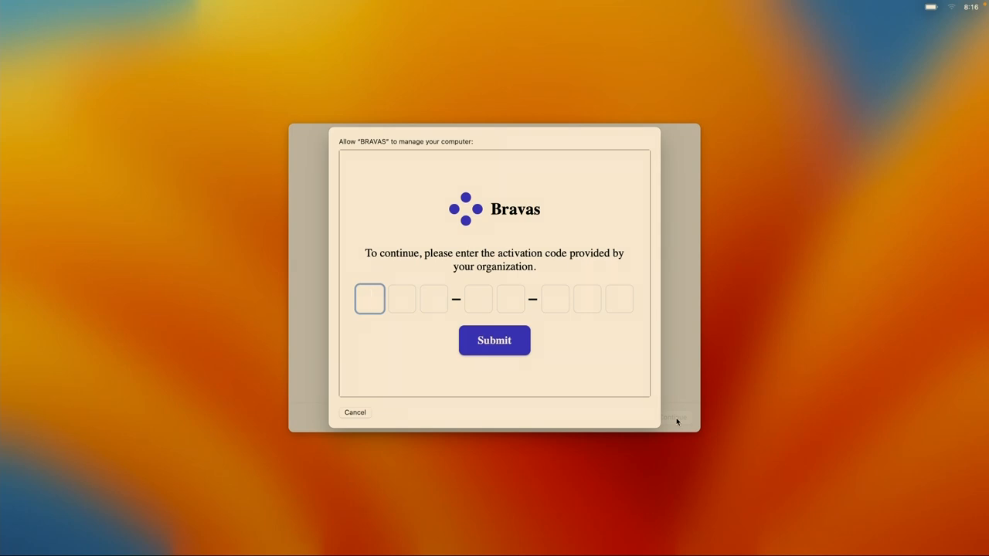
{"action": "left_click", "coordinate": [369, 300]}
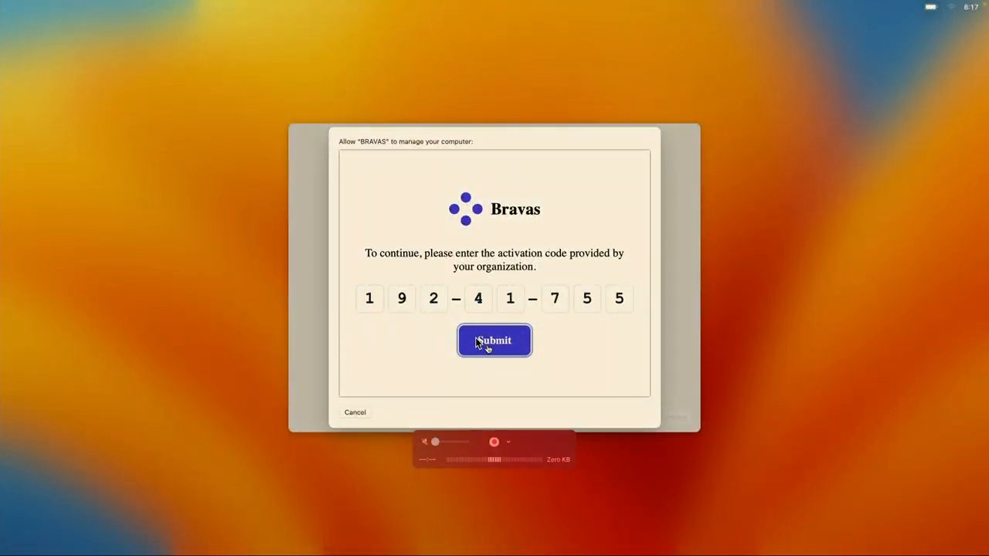
{"action": "left_click", "coordinate": [495, 341]}
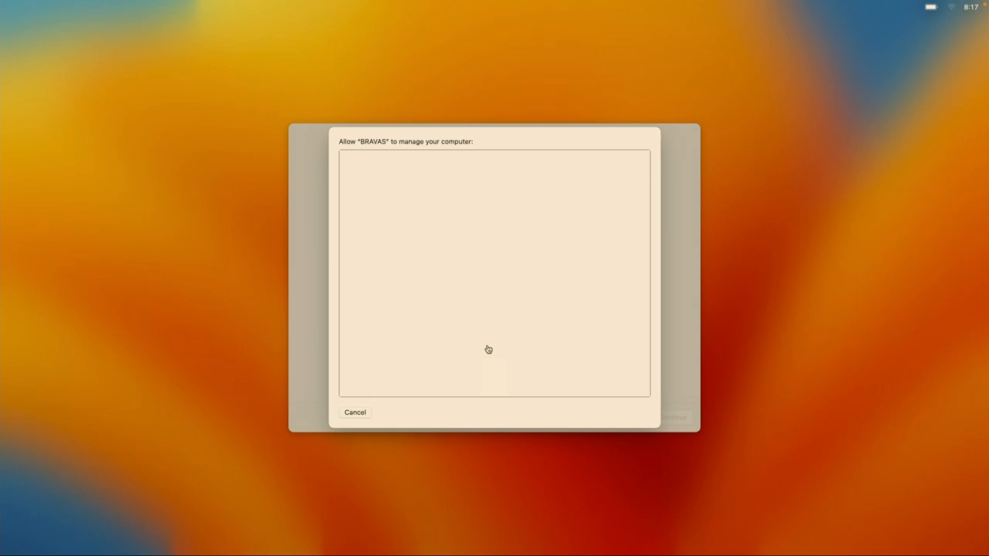
{"action": "mouse_move", "coordinate": [423, 354]}
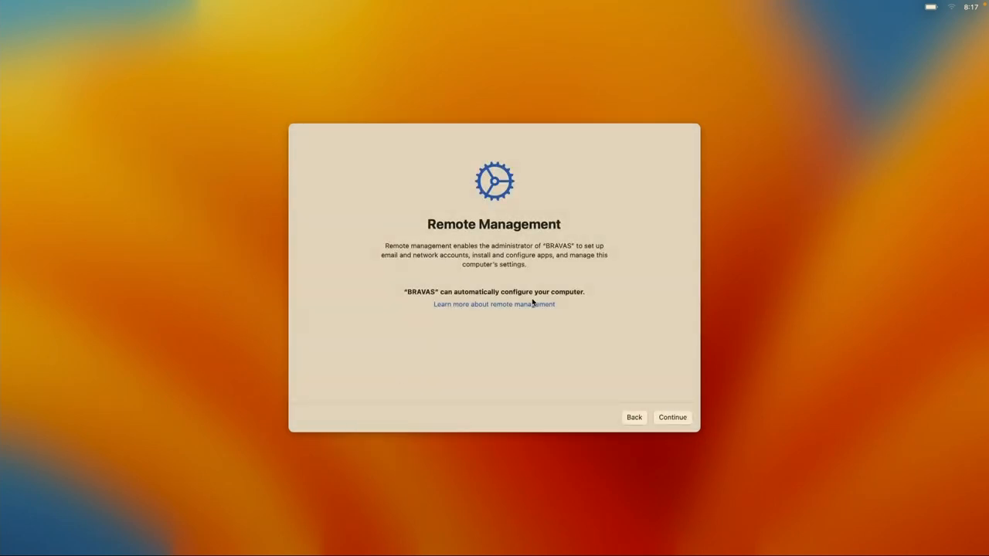
{"action": "left_click", "coordinate": [671, 418]}
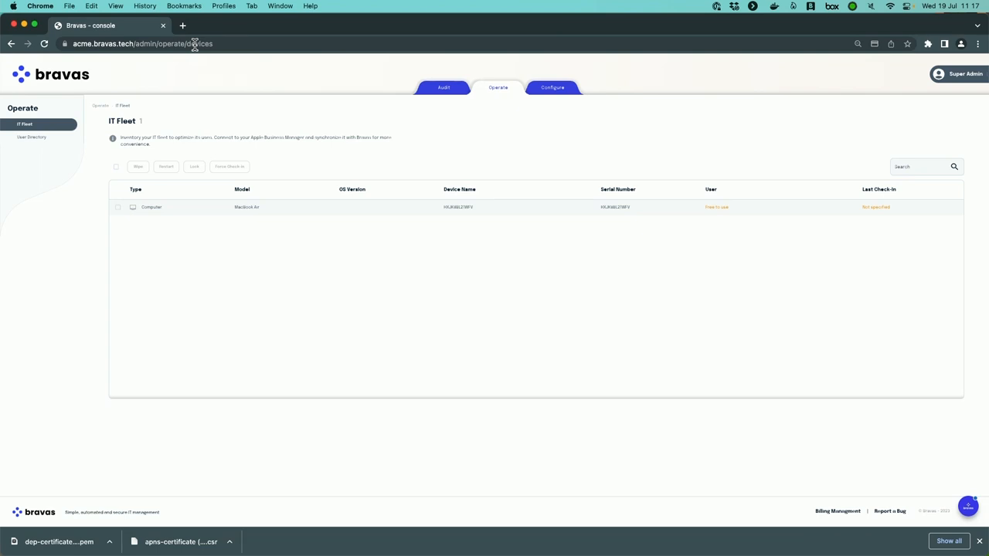
{"action": "mouse_move", "coordinate": [358, 238]}
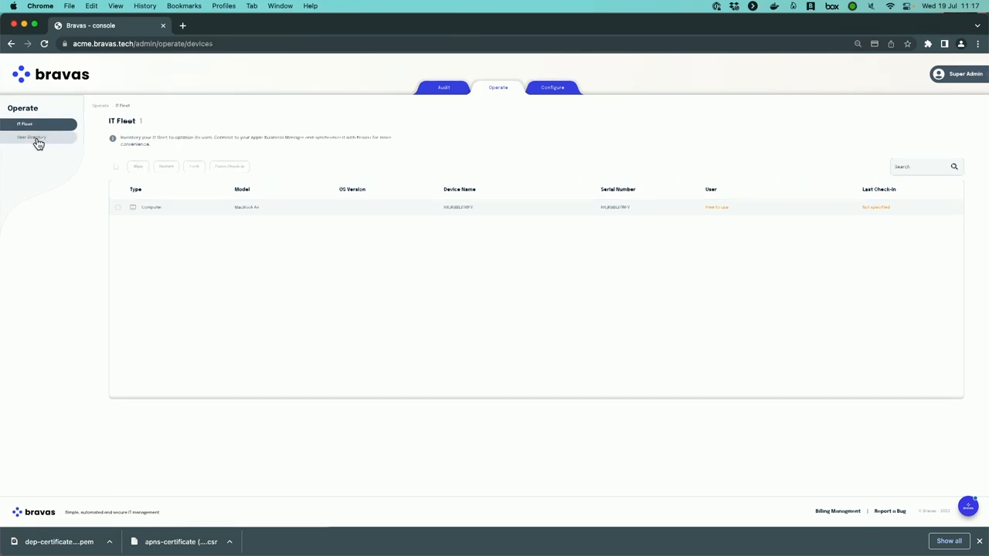
{"action": "left_click", "coordinate": [31, 137]}
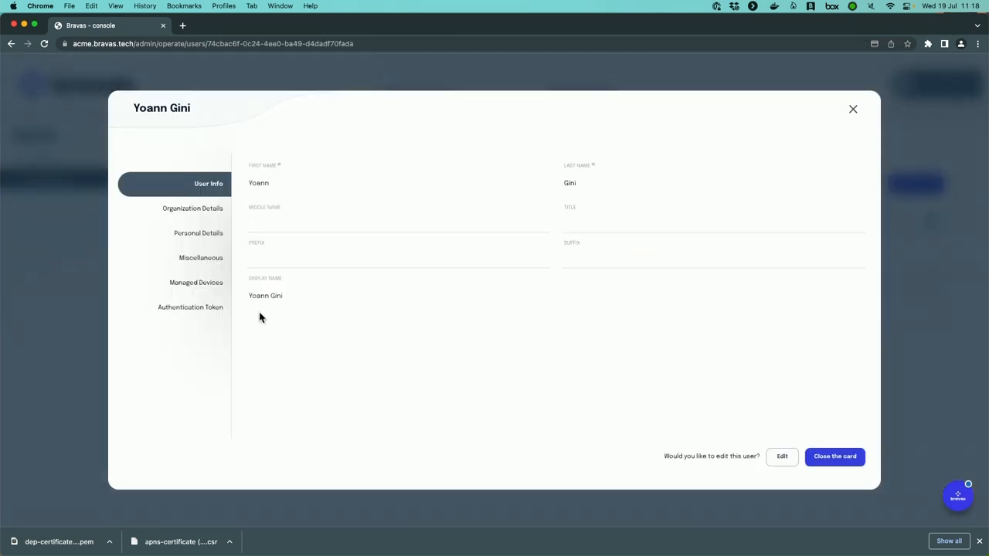
{"action": "left_click", "coordinate": [194, 281]}
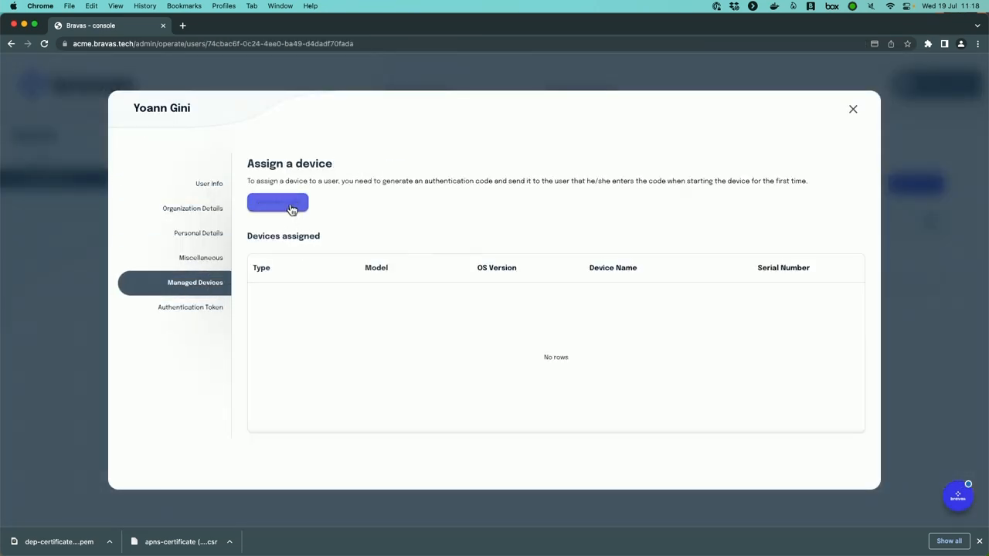
{"action": "left_click", "coordinate": [278, 201]}
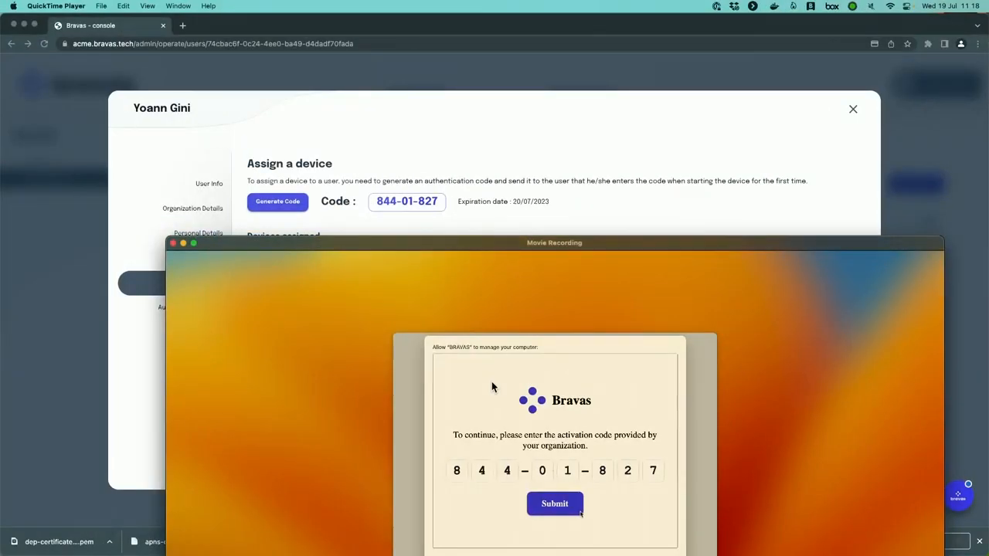
{"action": "mouse_move", "coordinate": [260, 278]}
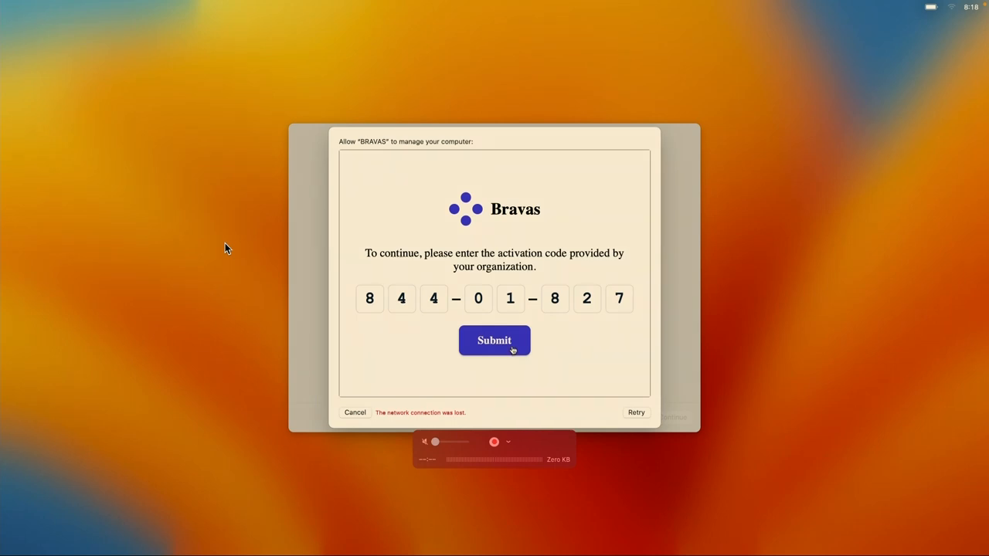
{"action": "left_click", "coordinate": [495, 342]}
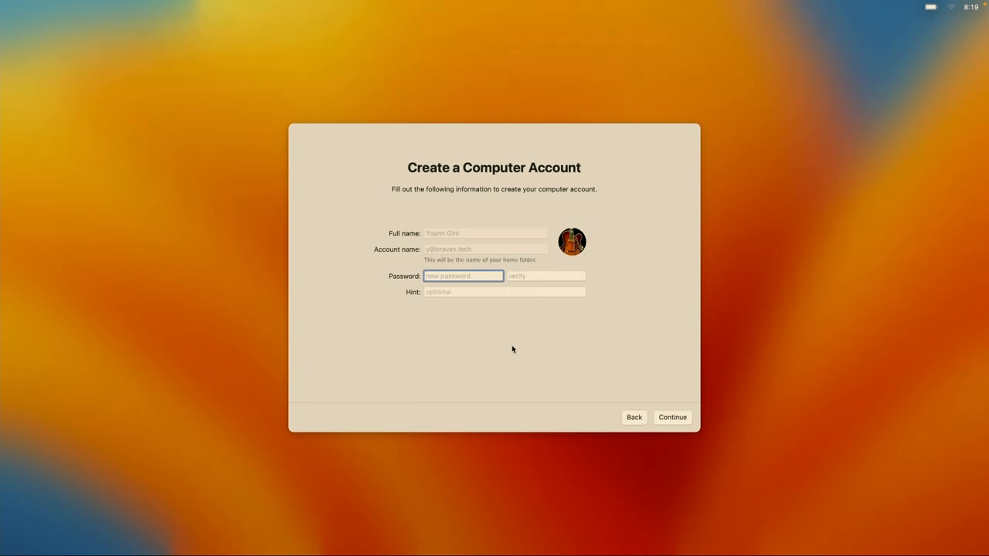
Step: Fill the Password and Verify fields and create the computer account
{"action": "type", "text": "password"}
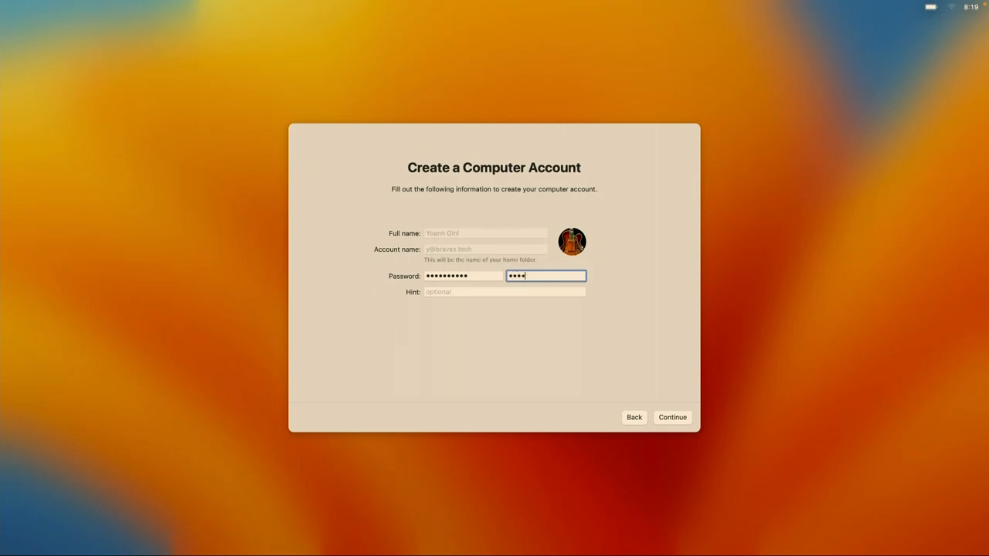
{"action": "type", "text": "••••••"}
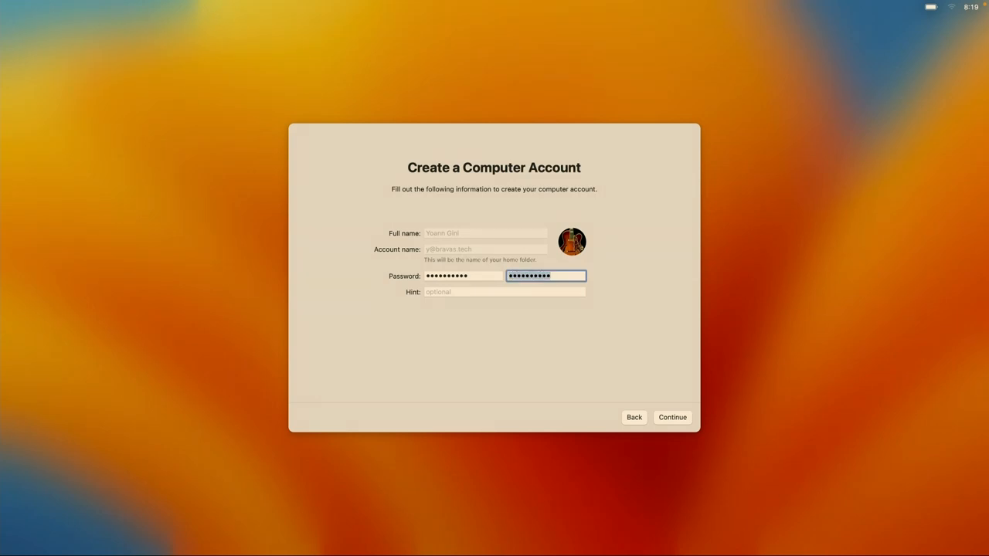
{"action": "left_click", "coordinate": [670, 418]}
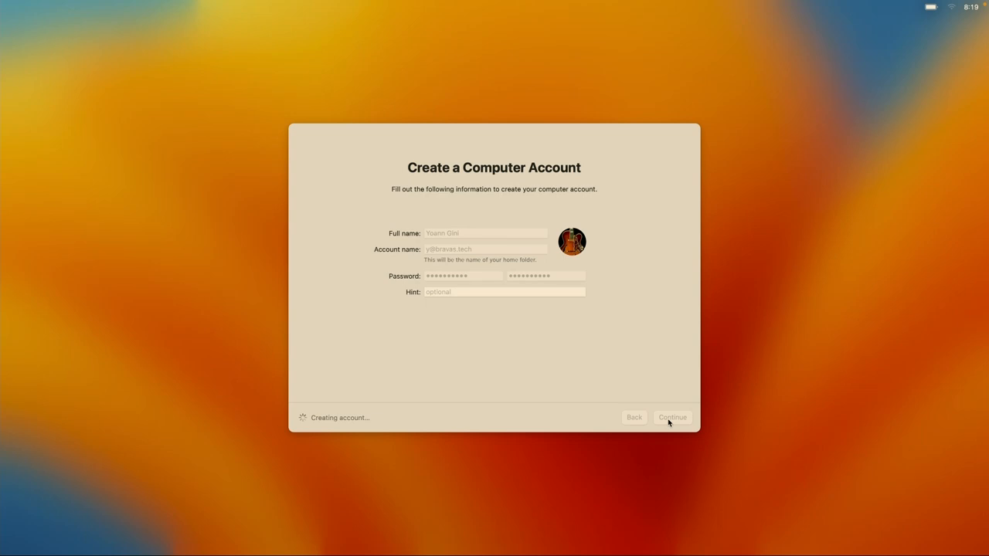
{"action": "left_click", "coordinate": [671, 417]}
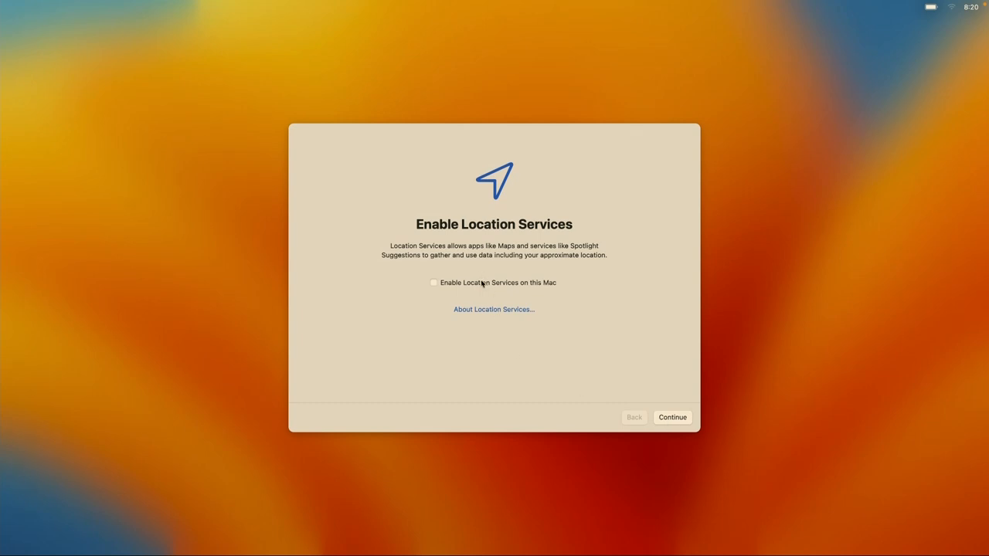
Step: Enable Location Services on this Mac and finish setup to the desktop
{"action": "left_click", "coordinate": [433, 281]}
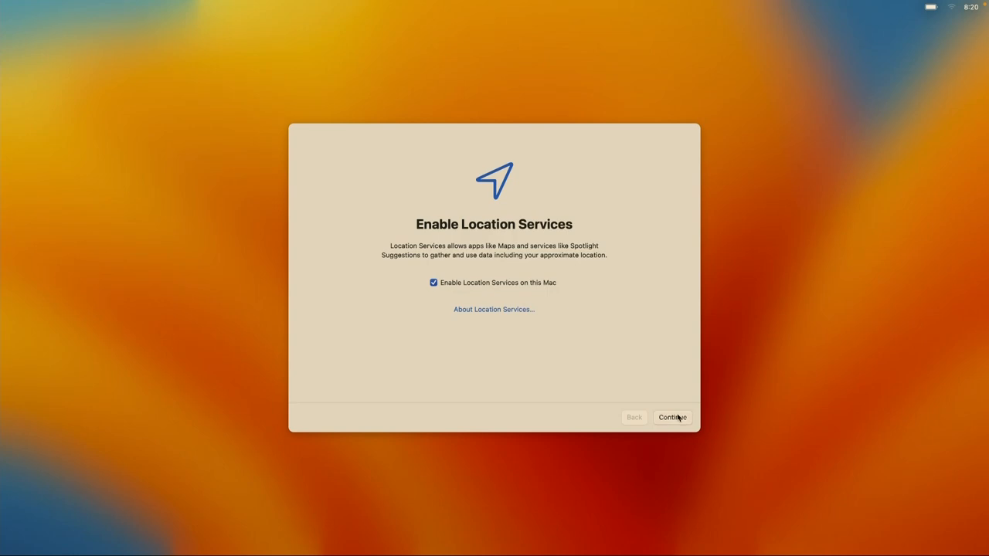
{"action": "left_click", "coordinate": [671, 418]}
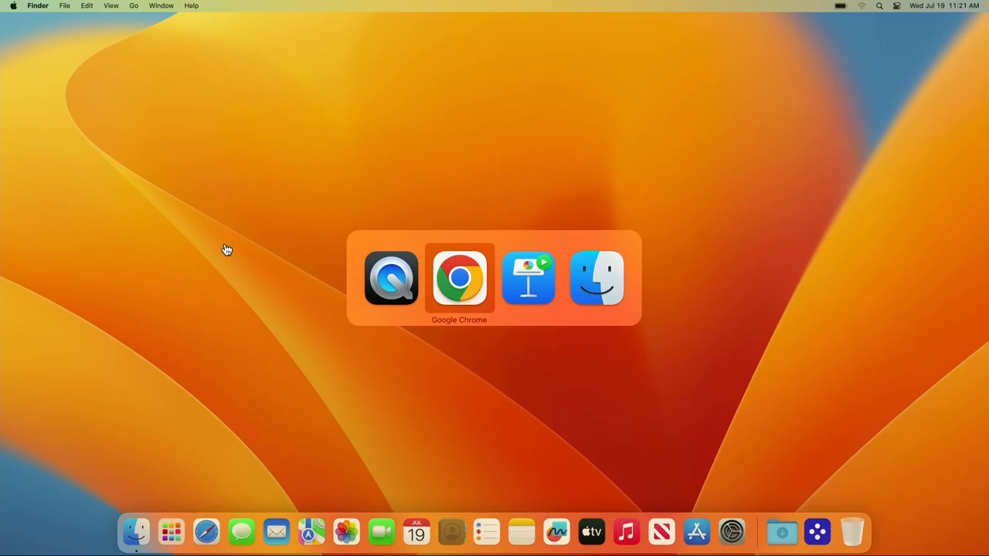
{"action": "left_click", "coordinate": [457, 278]}
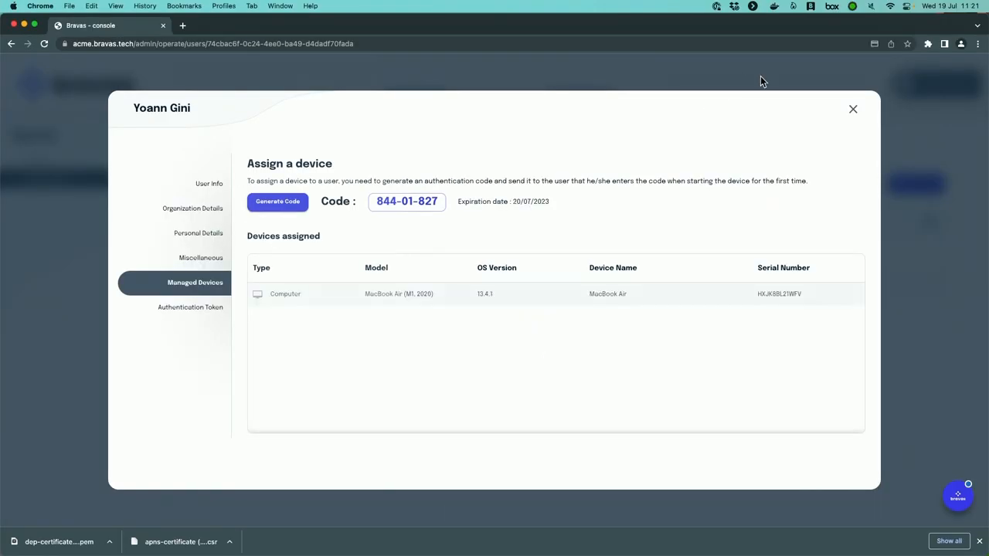
{"action": "left_click", "coordinate": [853, 109]}
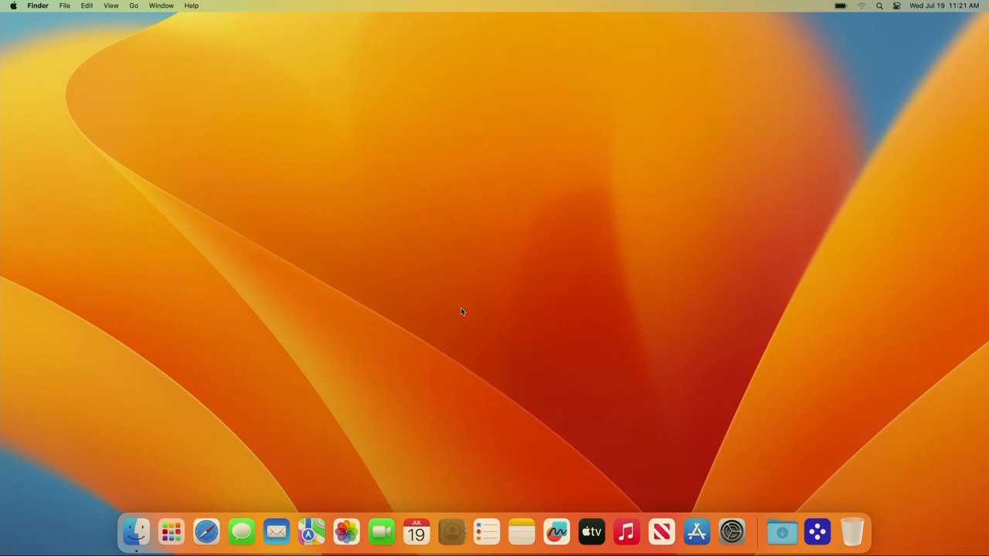
{"action": "mouse_move", "coordinate": [818, 532]}
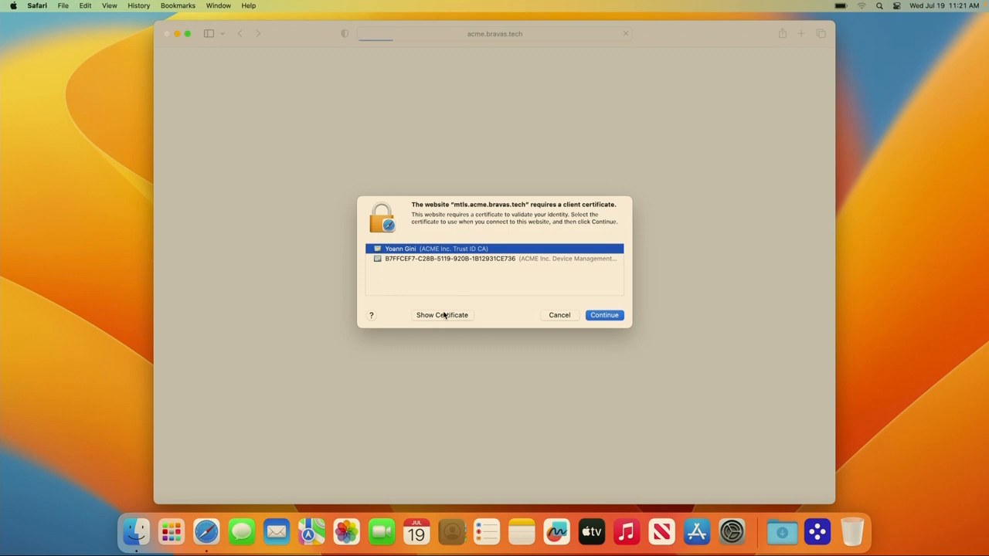
Step: Show the Yoann Gini certificate from ACME Inc. Trust ID CA and scroll through its detailed fields
{"action": "left_click", "coordinate": [442, 315]}
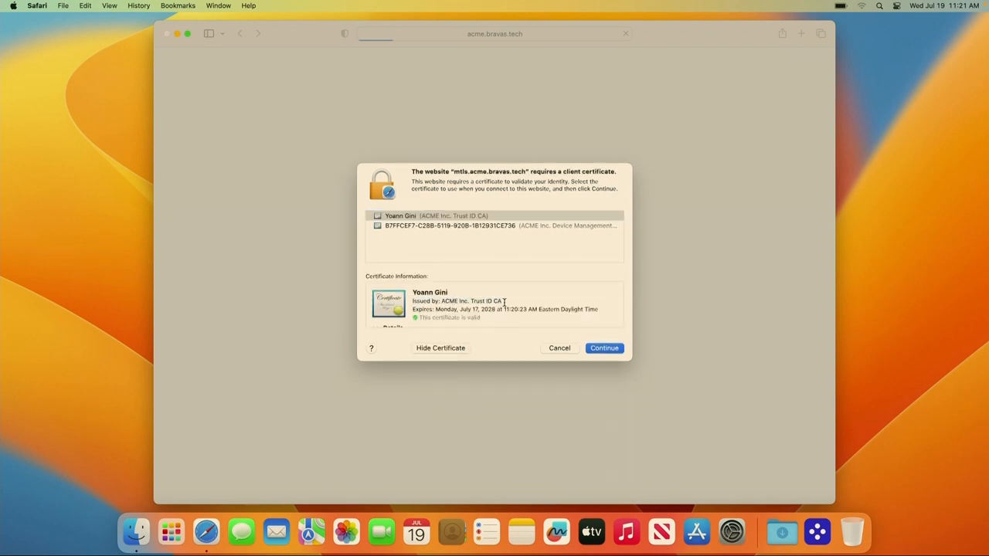
{"action": "left_click", "coordinate": [377, 312]}
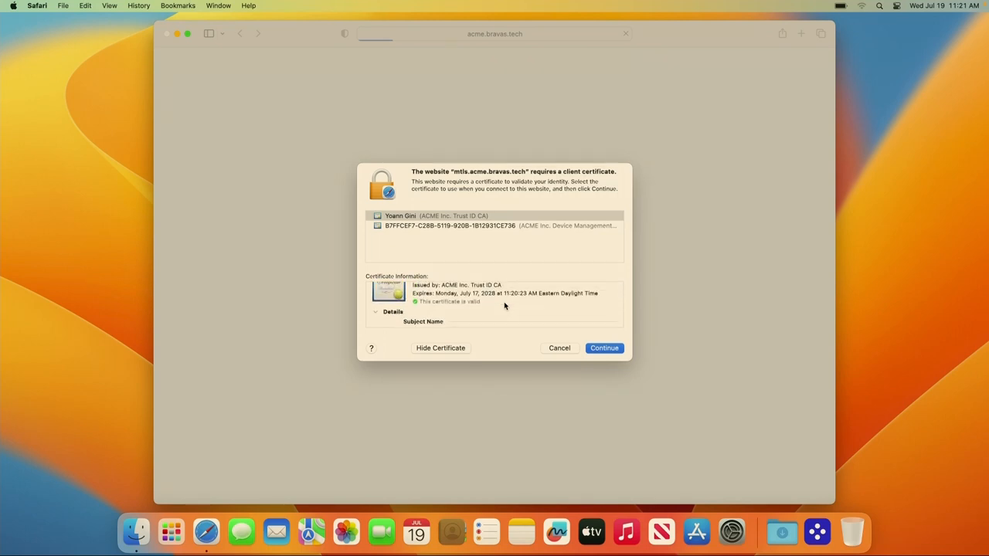
{"action": "left_click", "coordinate": [392, 312]}
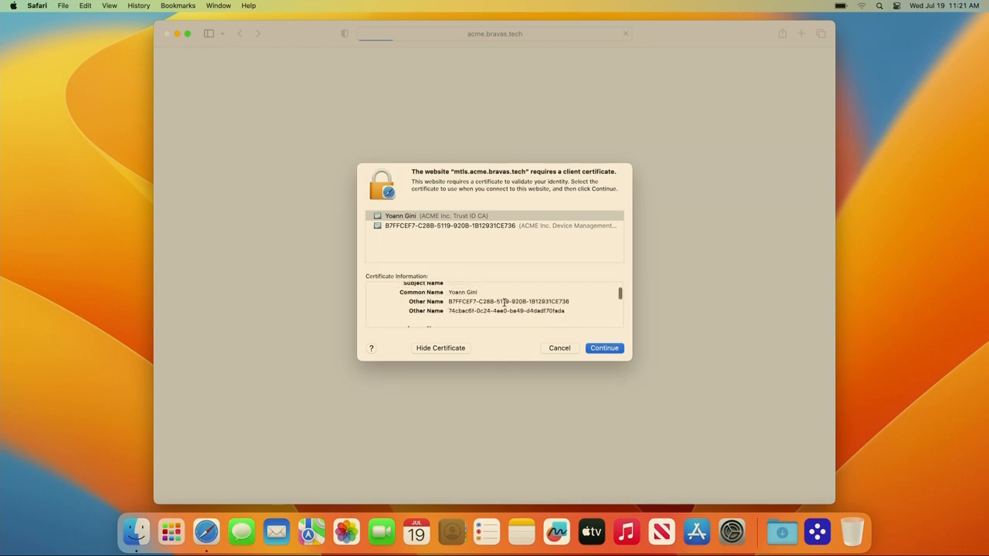
{"action": "scroll", "scroll_direction": "up", "scroll_amount": 3}
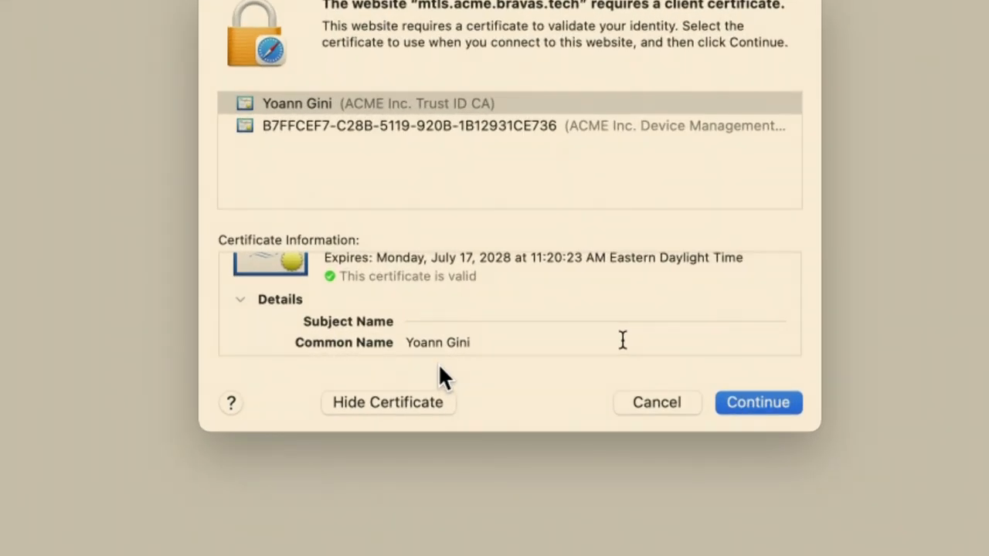
{"action": "scroll", "scroll_direction": "down", "scroll_amount": 3}
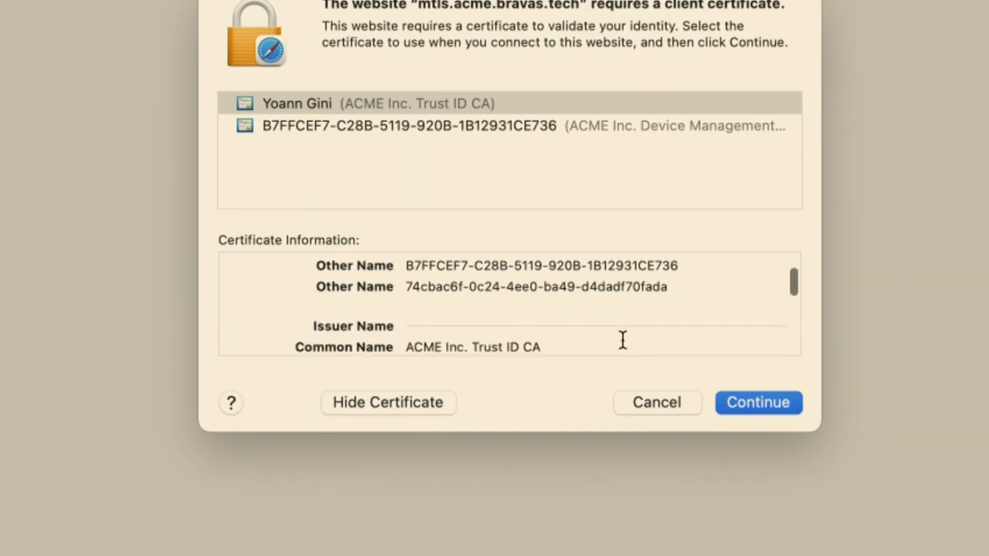
{"action": "scroll", "scroll_direction": "down", "scroll_amount": 3}
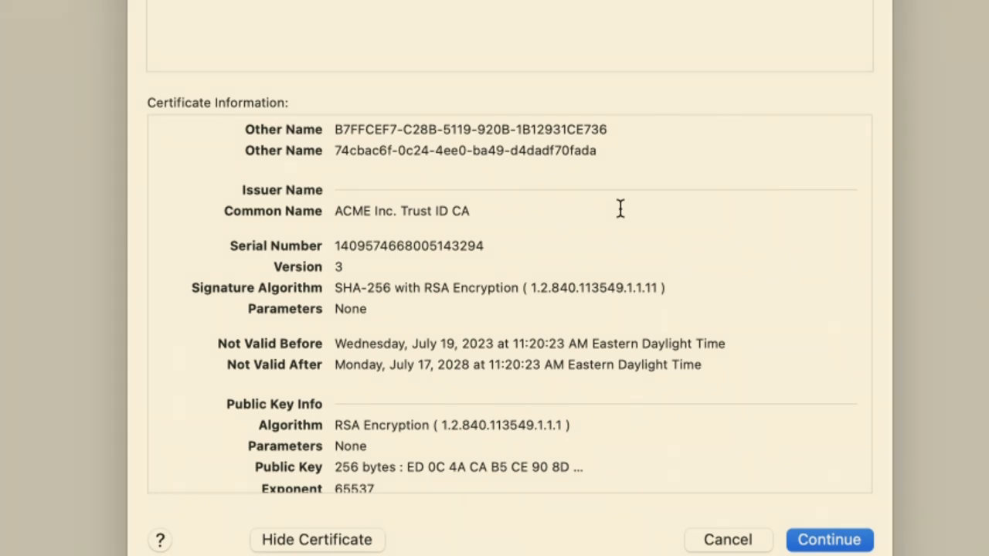
{"action": "mouse_move", "coordinate": [640, 204]}
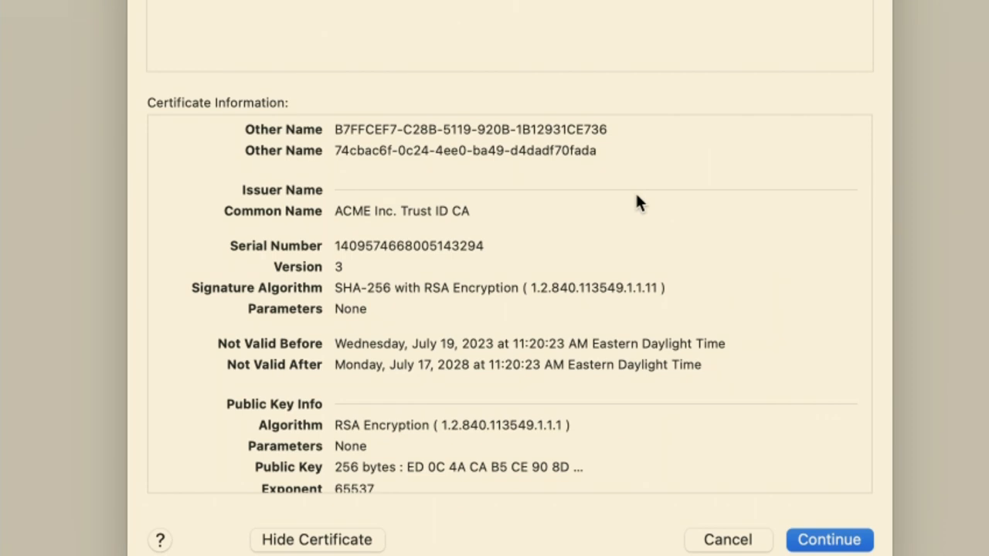
{"action": "scroll", "scroll_direction": "down", "scroll_amount": 3}
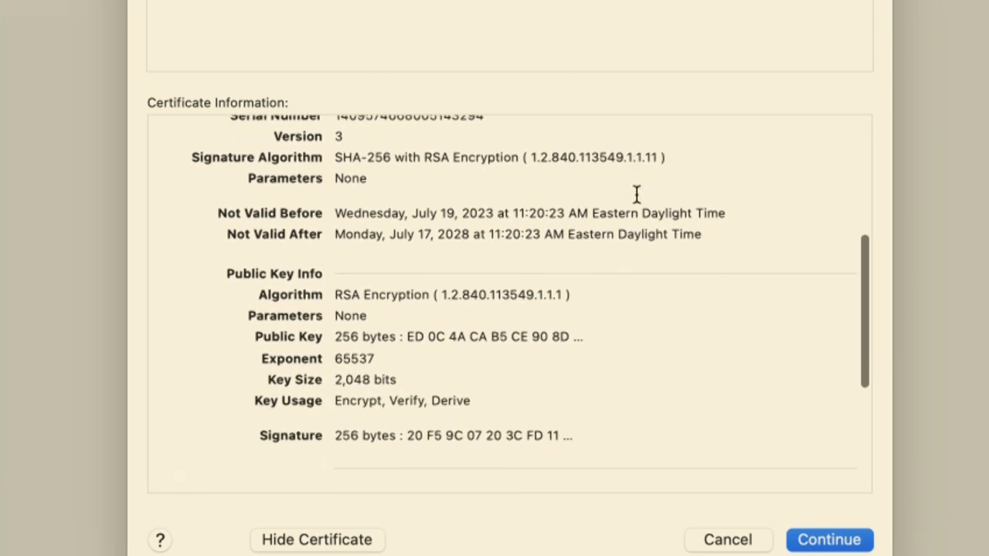
{"action": "scroll", "scroll_direction": "down", "scroll_amount": 3}
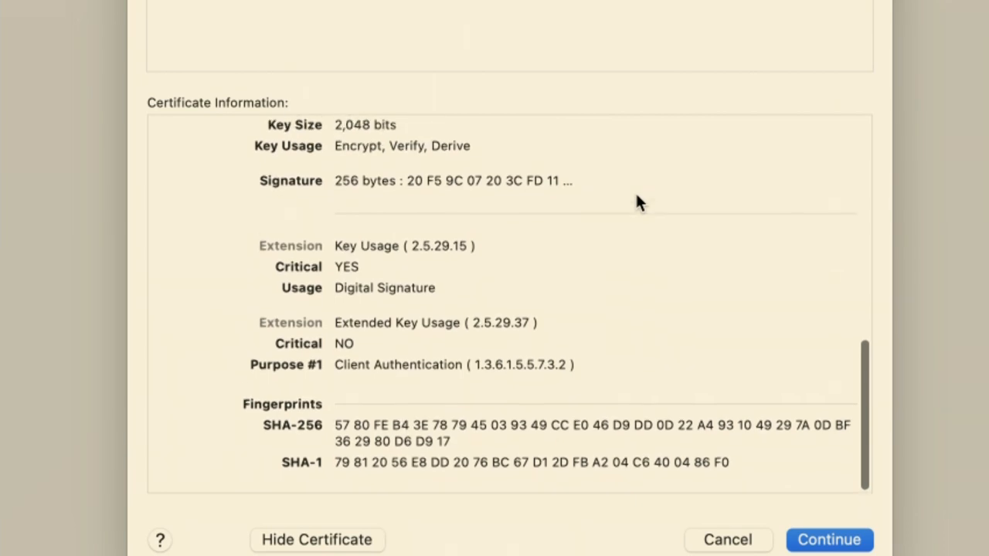
{"action": "scroll", "scroll_direction": "up", "scroll_amount": 3}
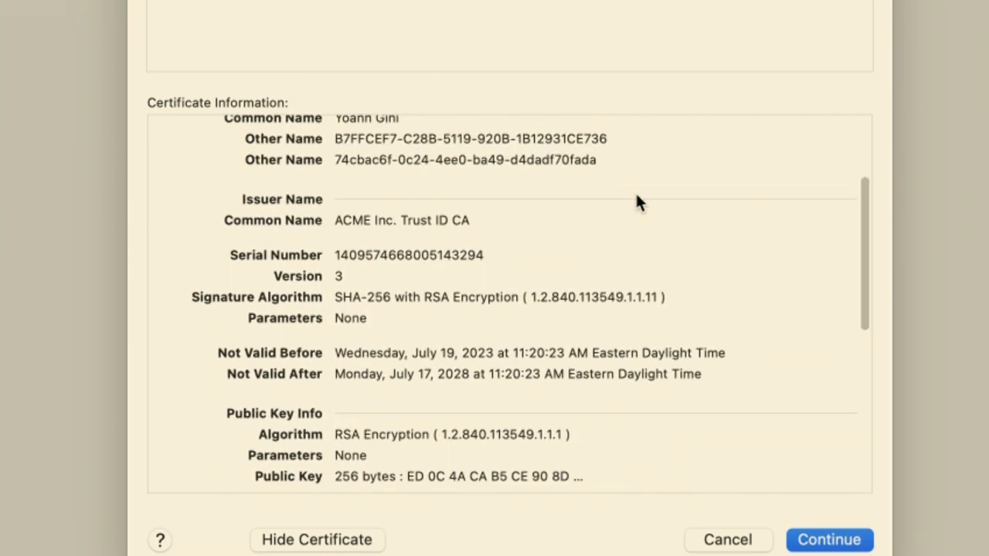
{"action": "scroll", "scroll_direction": "up", "scroll_amount": 3}
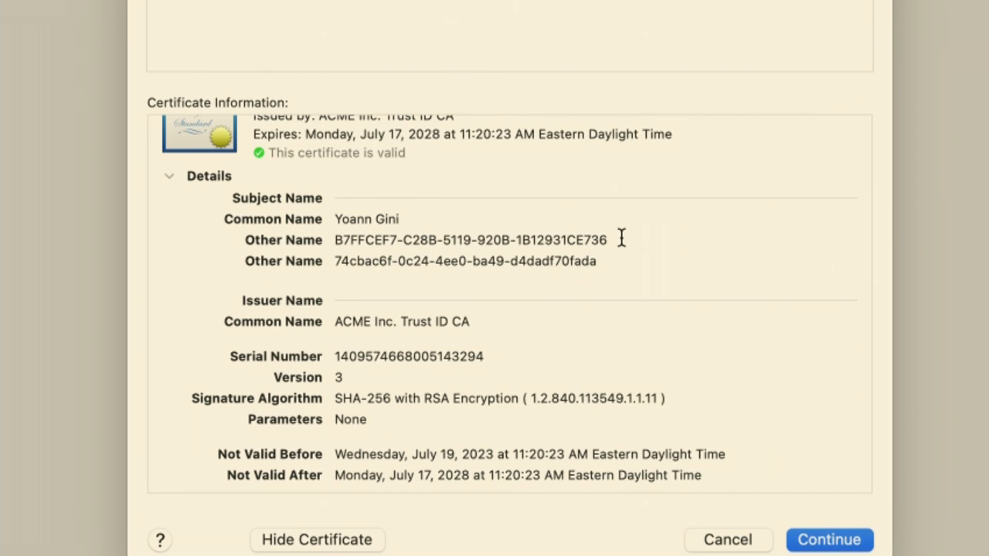
{"action": "mouse_move", "coordinate": [754, 548]}
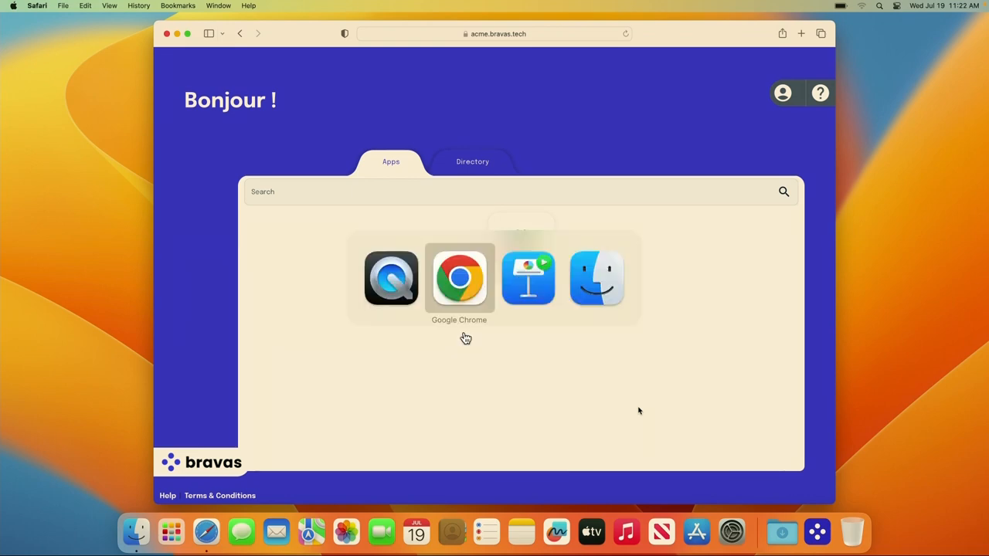
{"action": "left_click", "coordinate": [459, 278]}
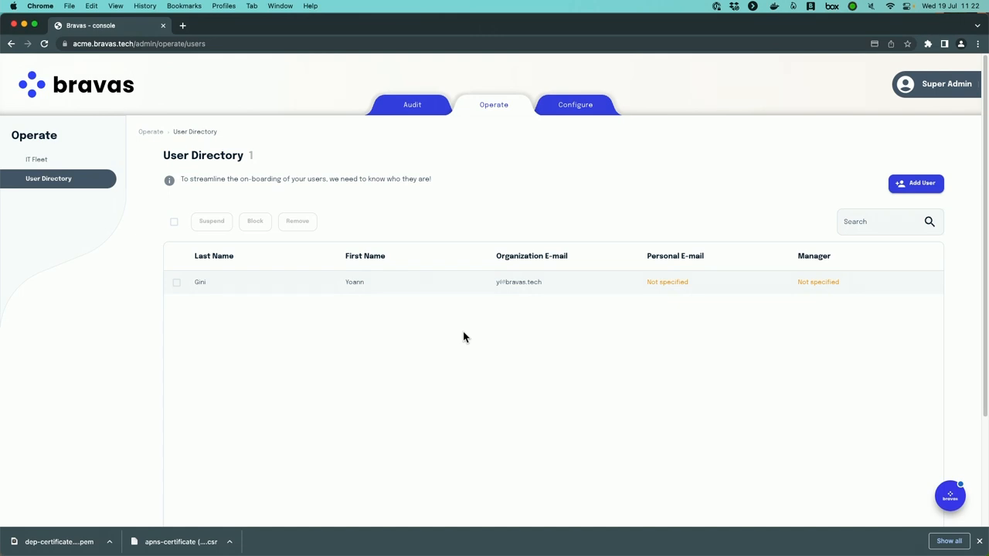